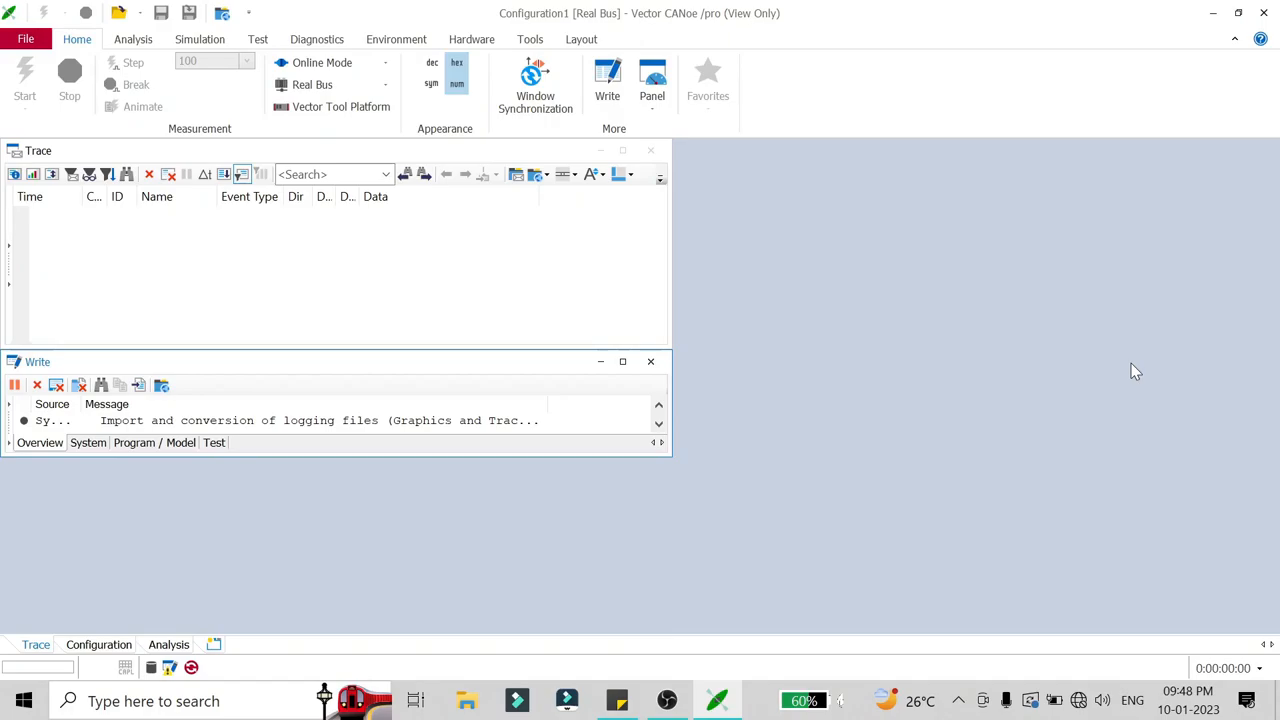
mouse_move(500, 273)
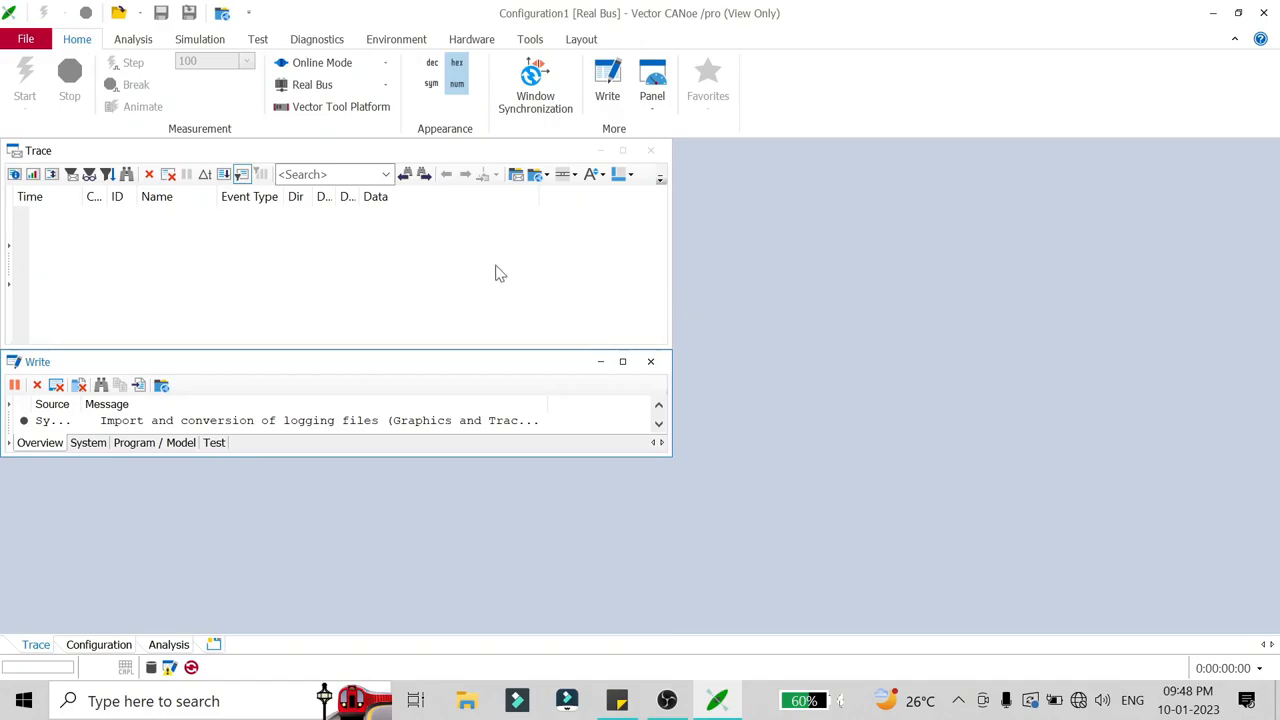
Switch the CANoe ribbon to the Simulation tab
click(199, 39)
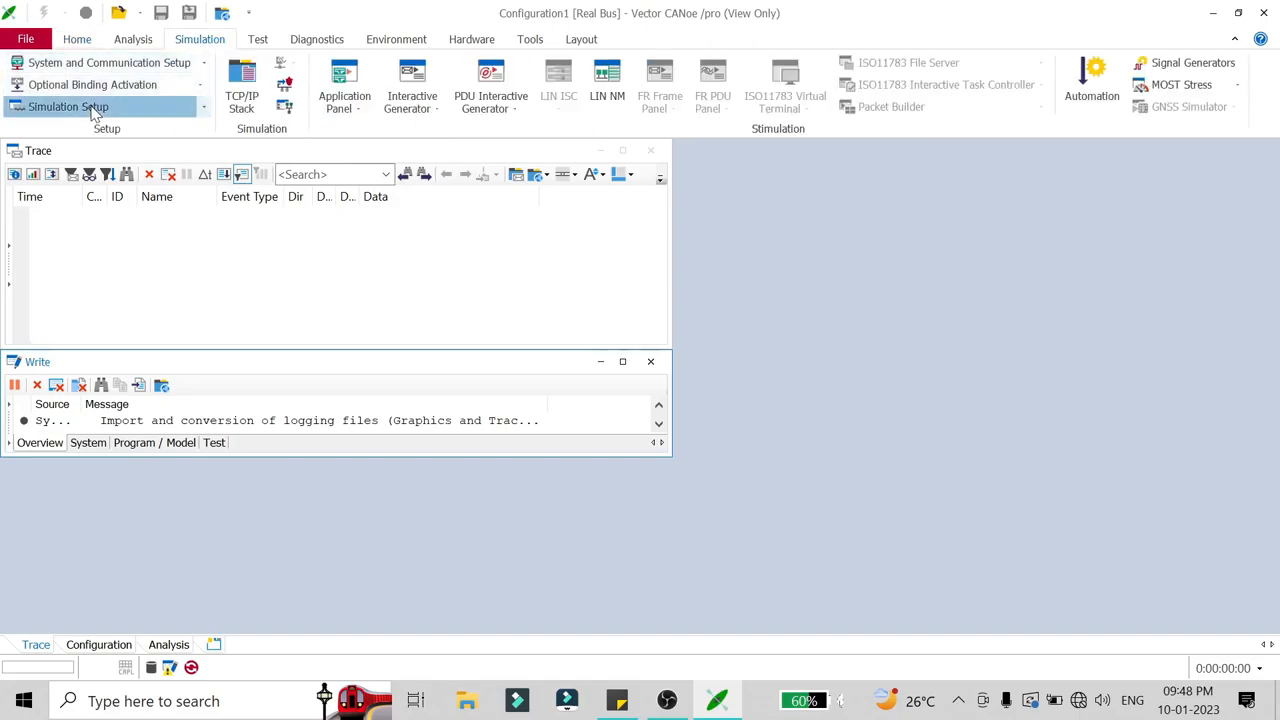
Open Simulation Setup maximized with the CAN Networks branch expanded to show CAN
click(68, 106)
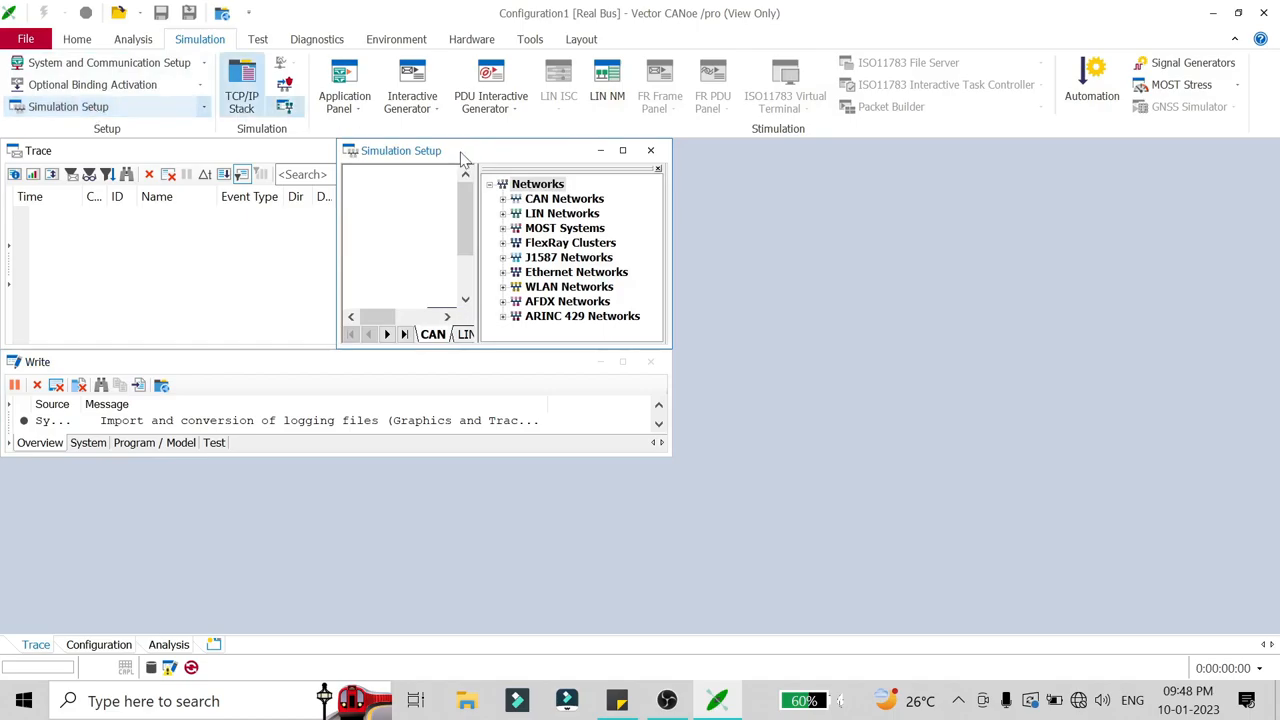
click(622, 150)
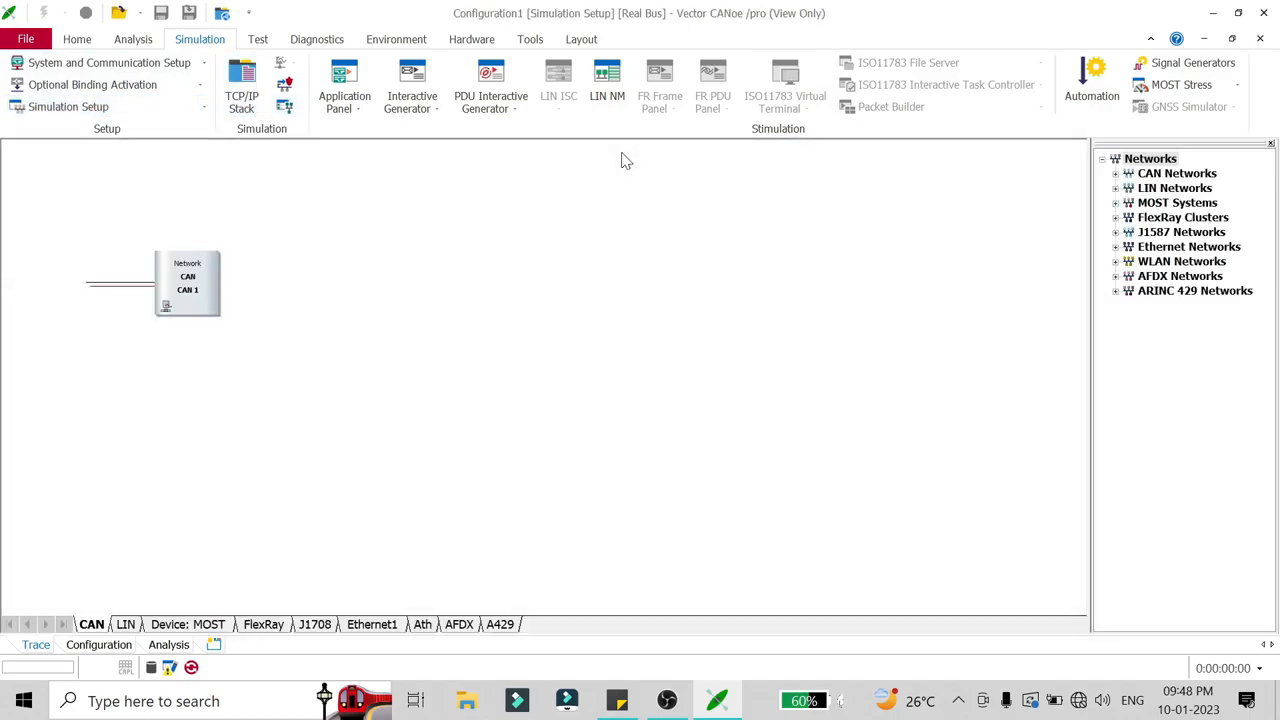
click(1115, 173)
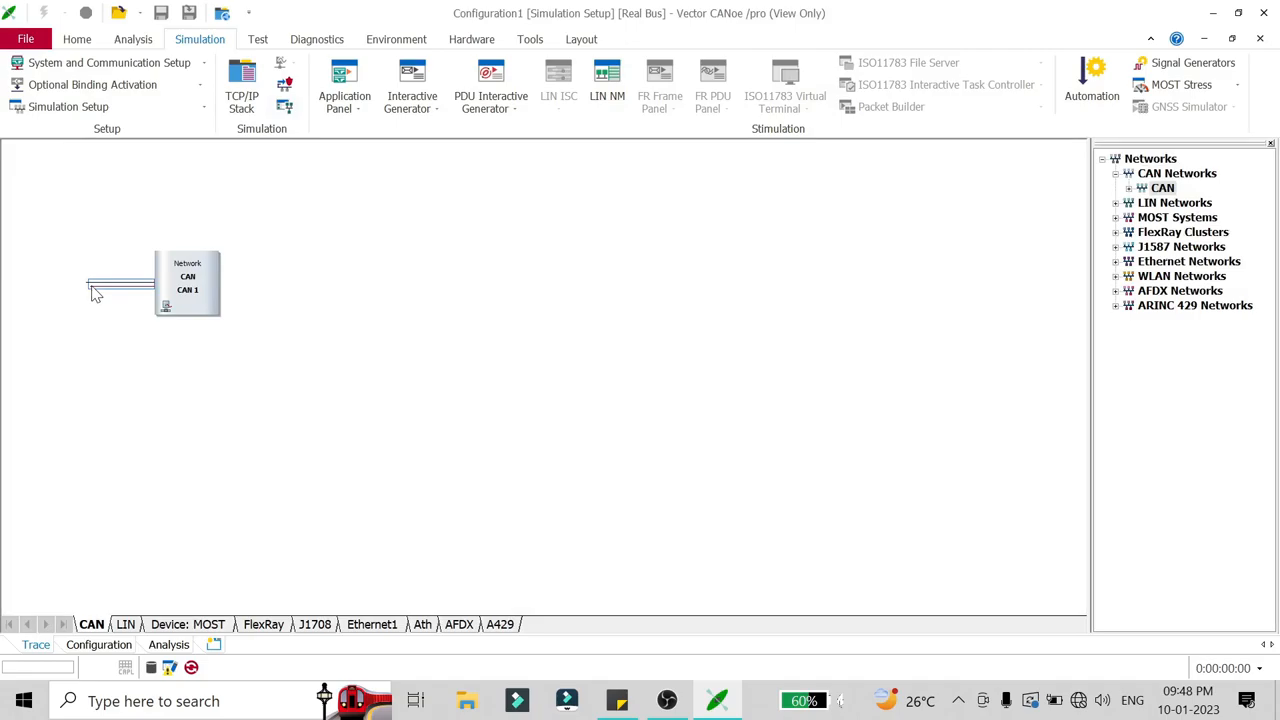
Insert a CAN replay block, ReplayBlock 1, on the CAN 1 bus line
right_click(95, 290)
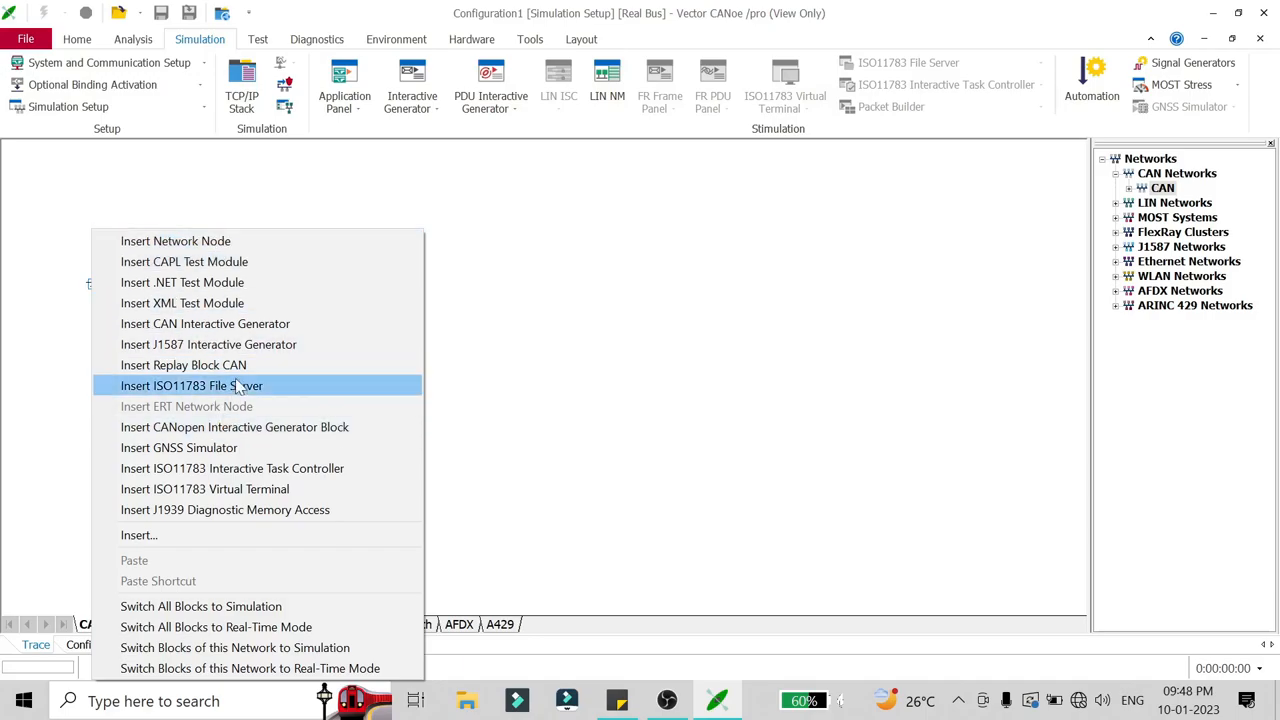
mouse_move(240, 365)
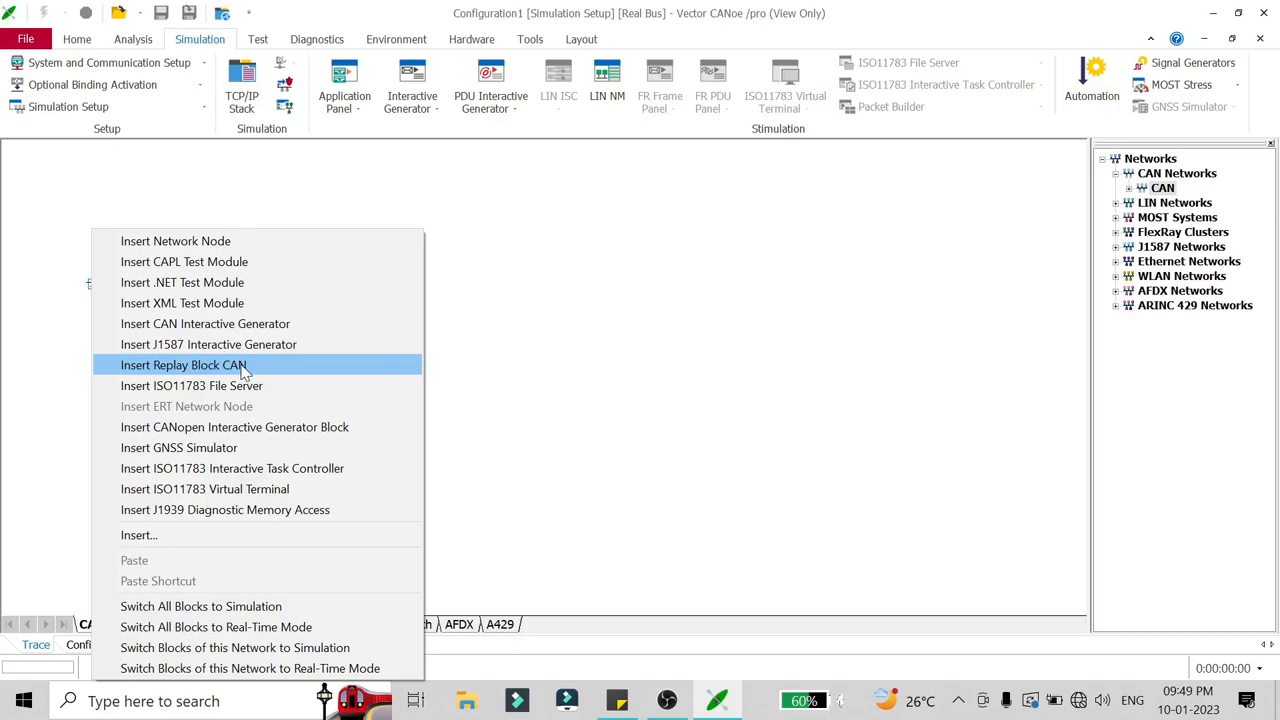
mouse_move(287, 367)
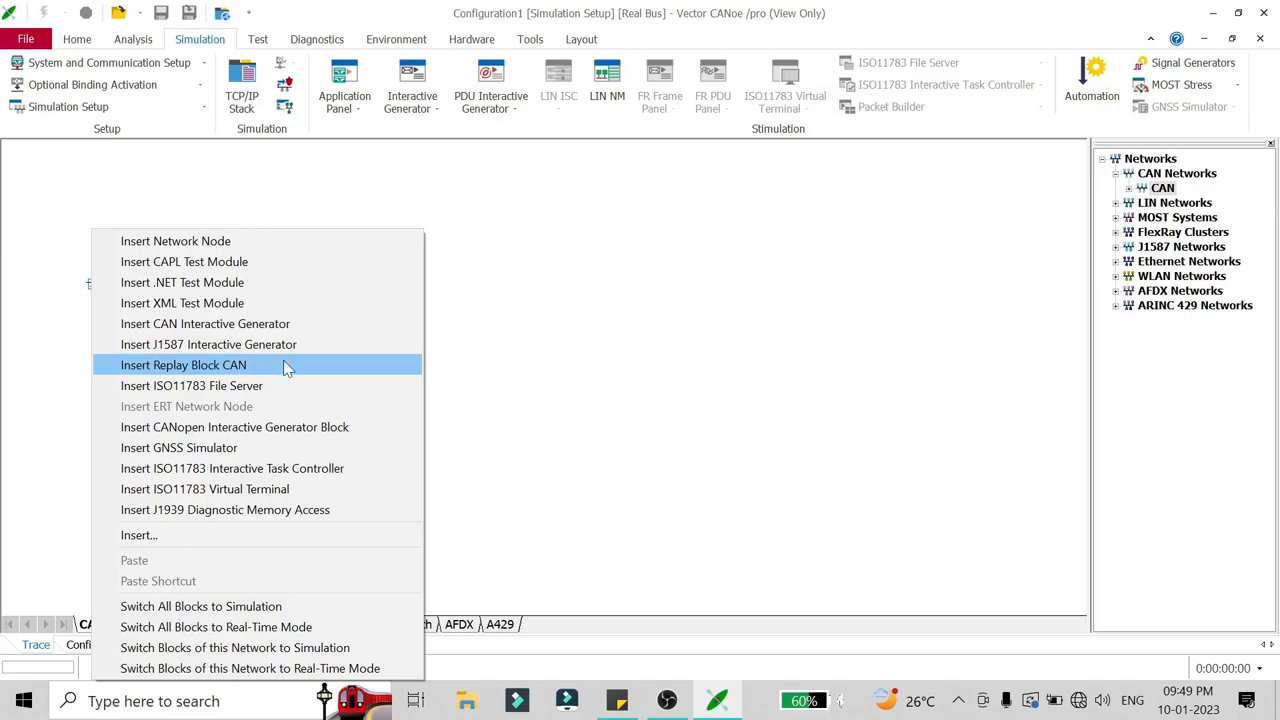
click(183, 364)
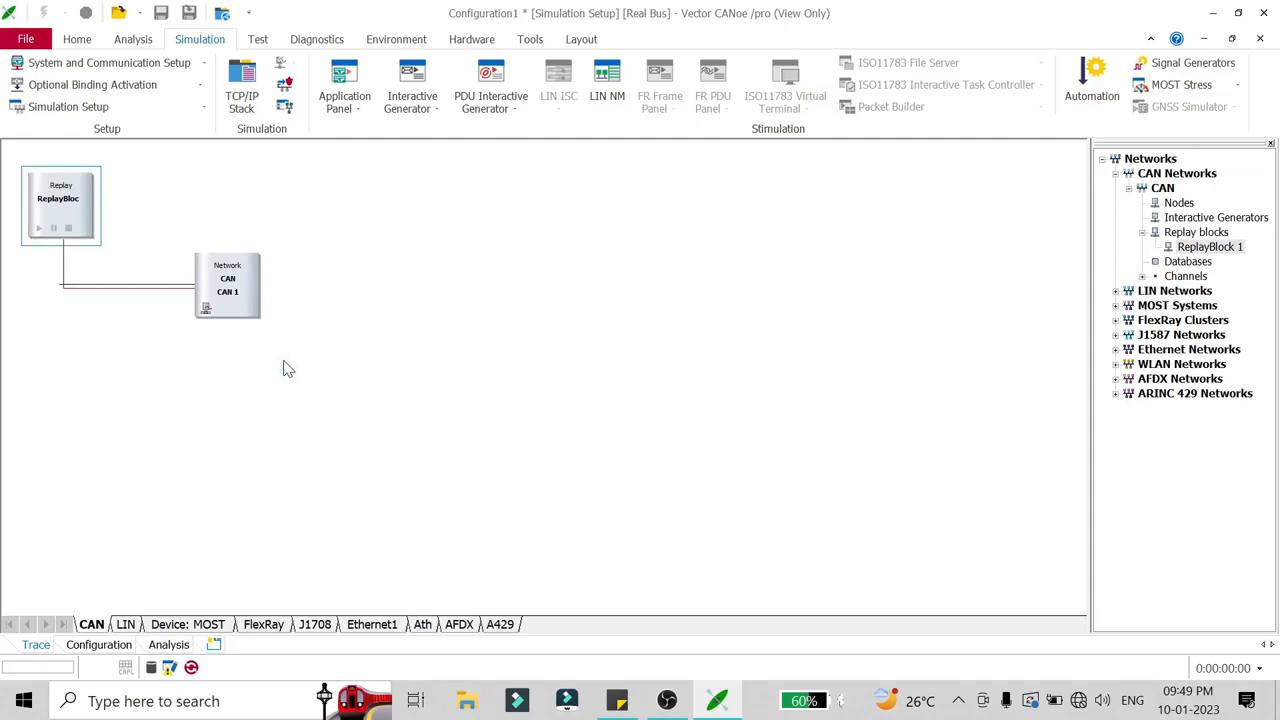
mouse_move(65, 205)
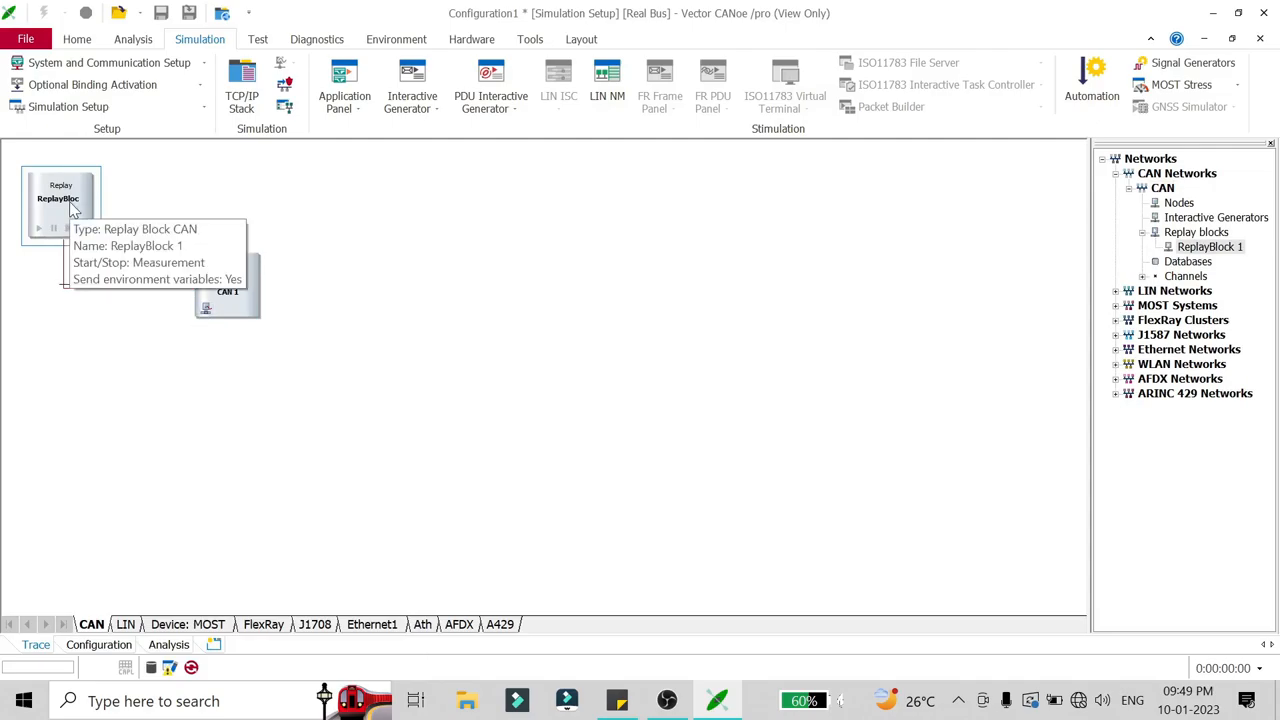
Show ReplayBlock 1's context menu without adding a second replay block
right_click(60, 200)
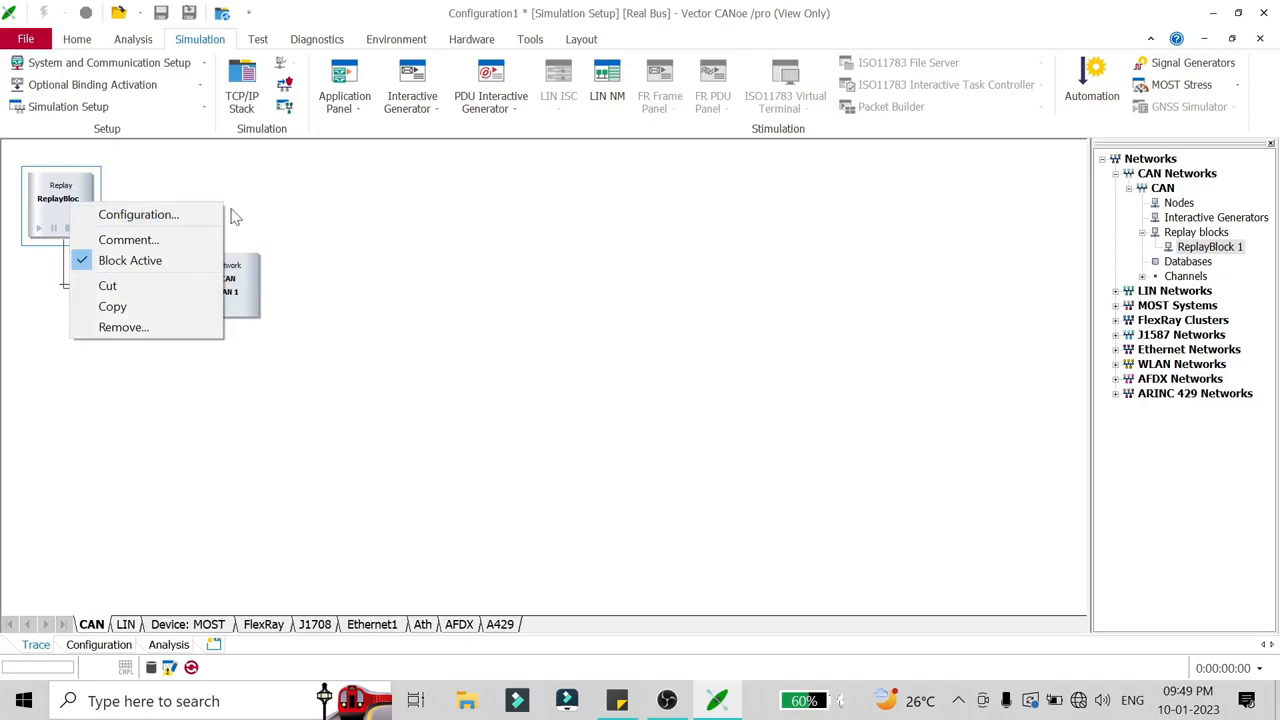
click(407, 256)
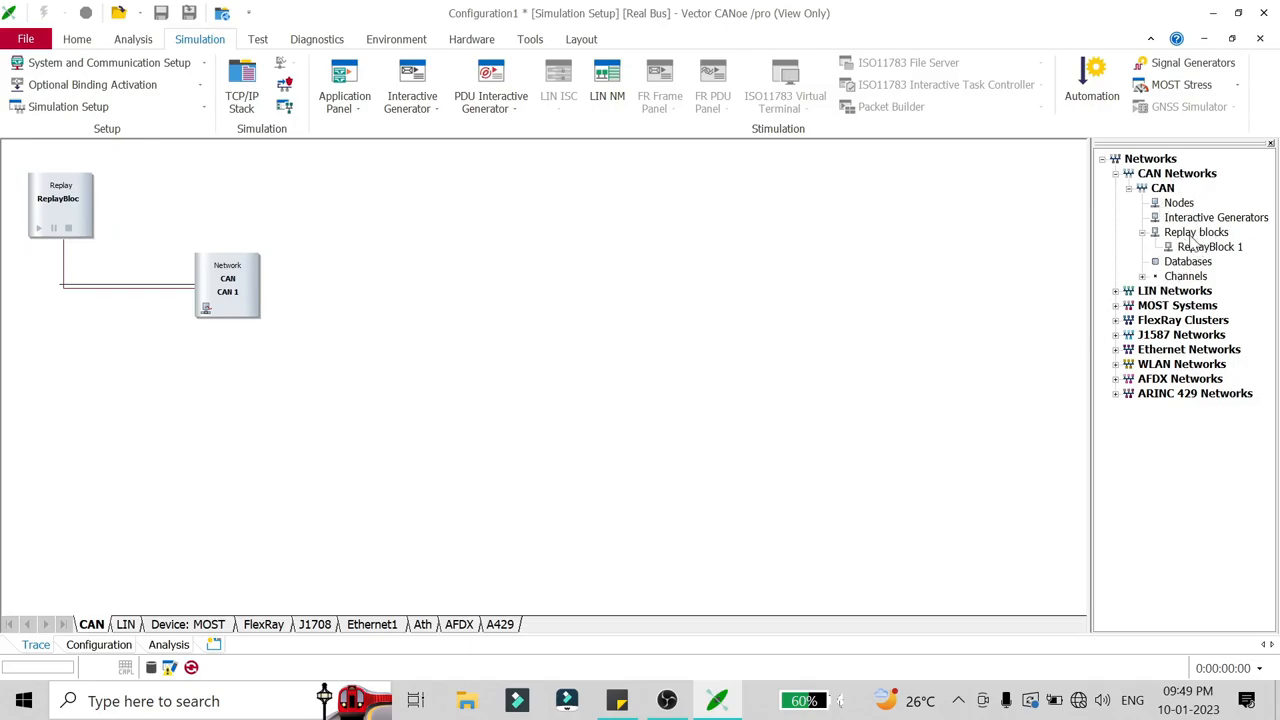
right_click(1196, 231)
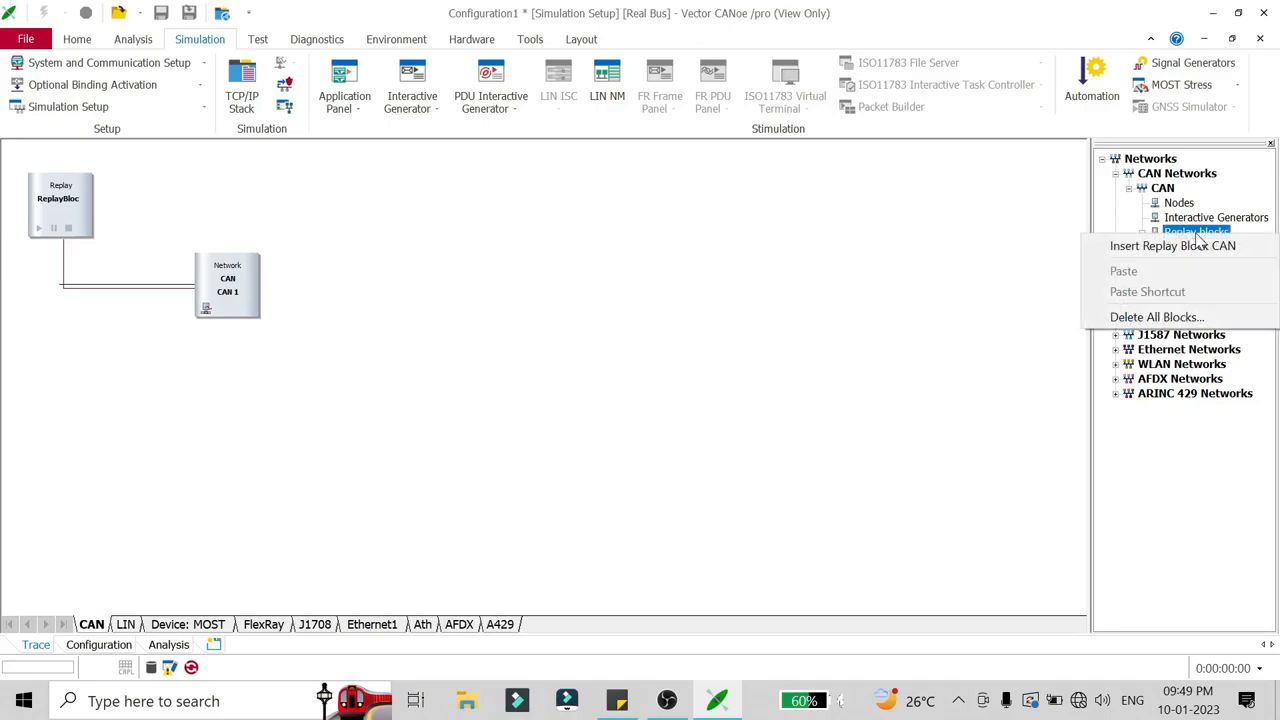
mouse_move(1172, 246)
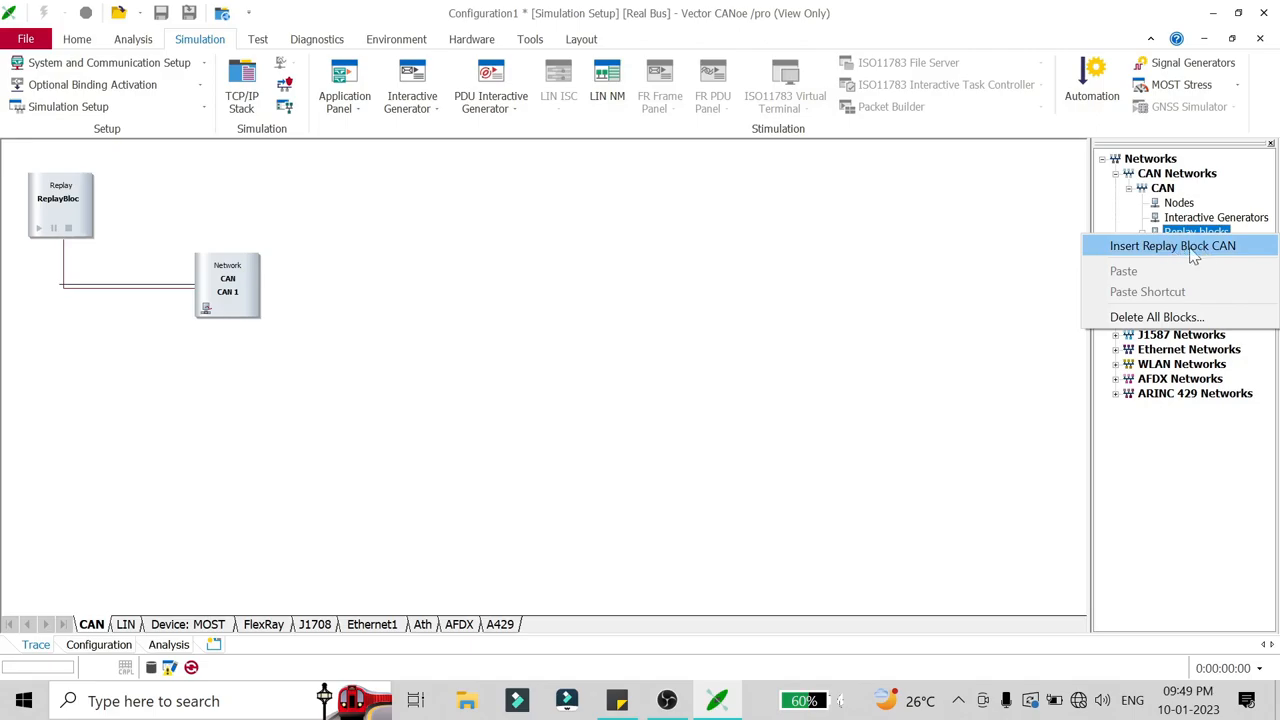
click(1172, 245)
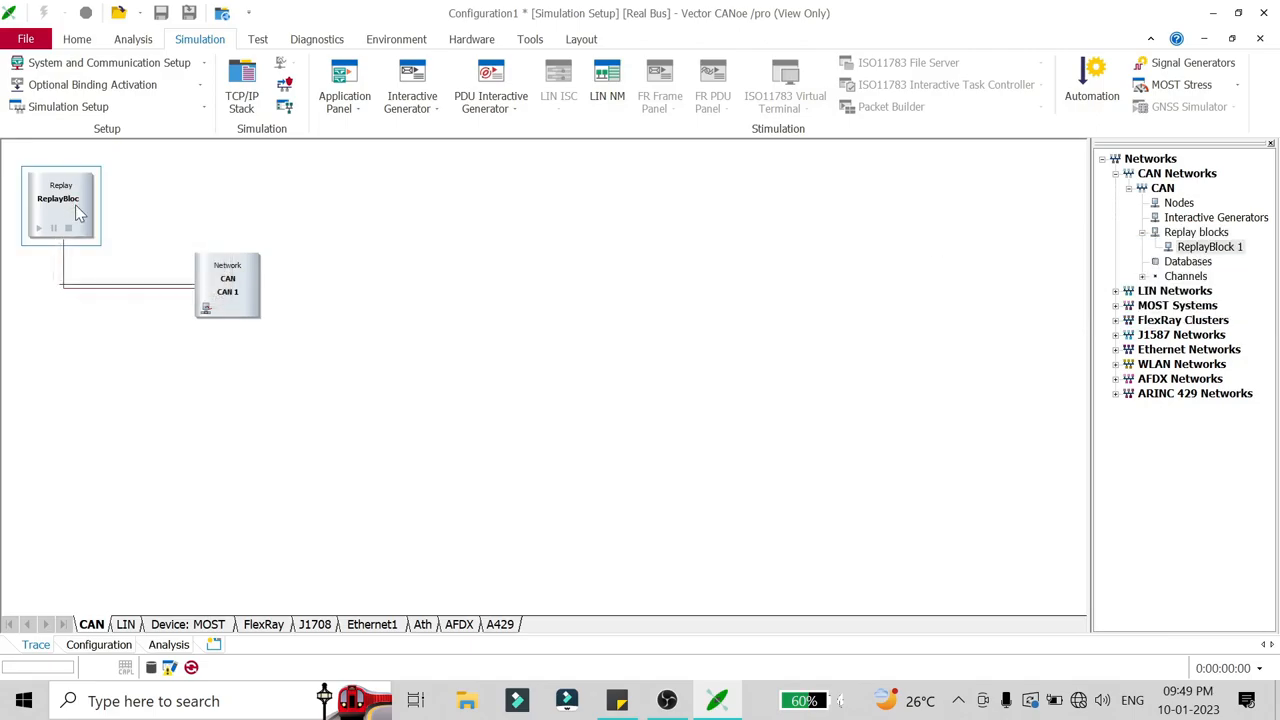
right_click(60, 200)
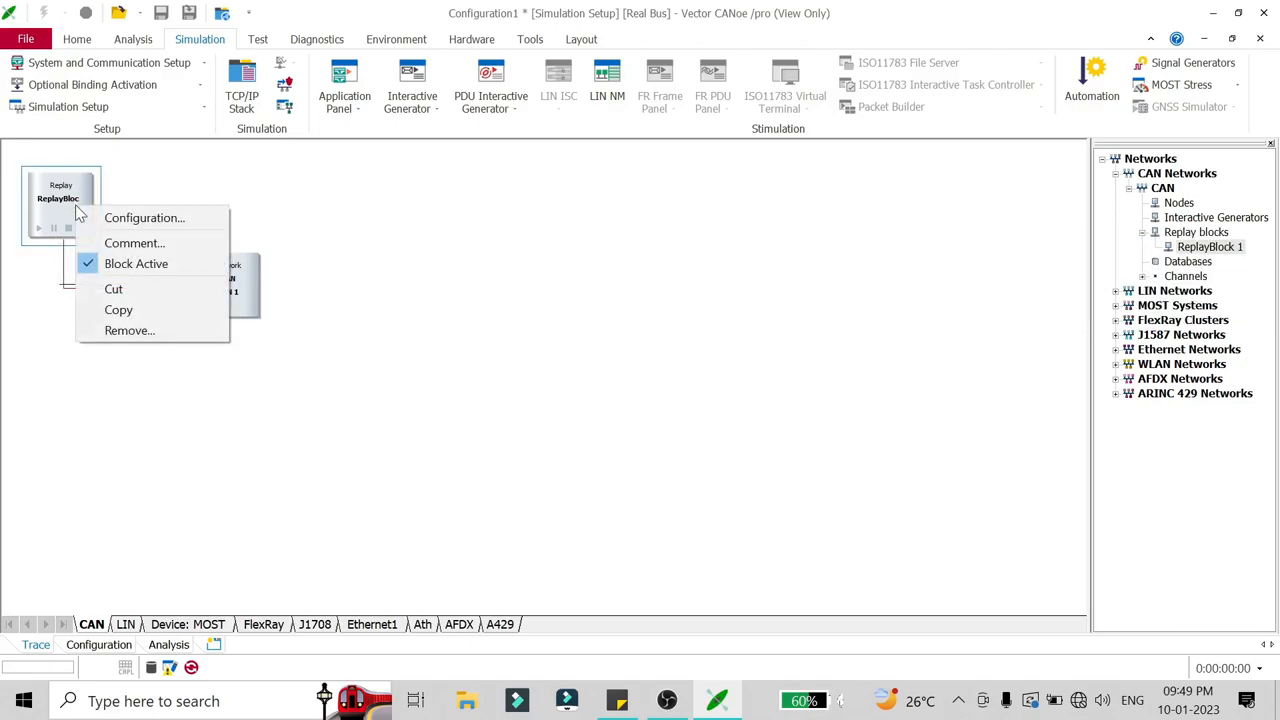
Open ReplayBlock 1's Configuration and shorten its replay name to 'Replay'
click(144, 217)
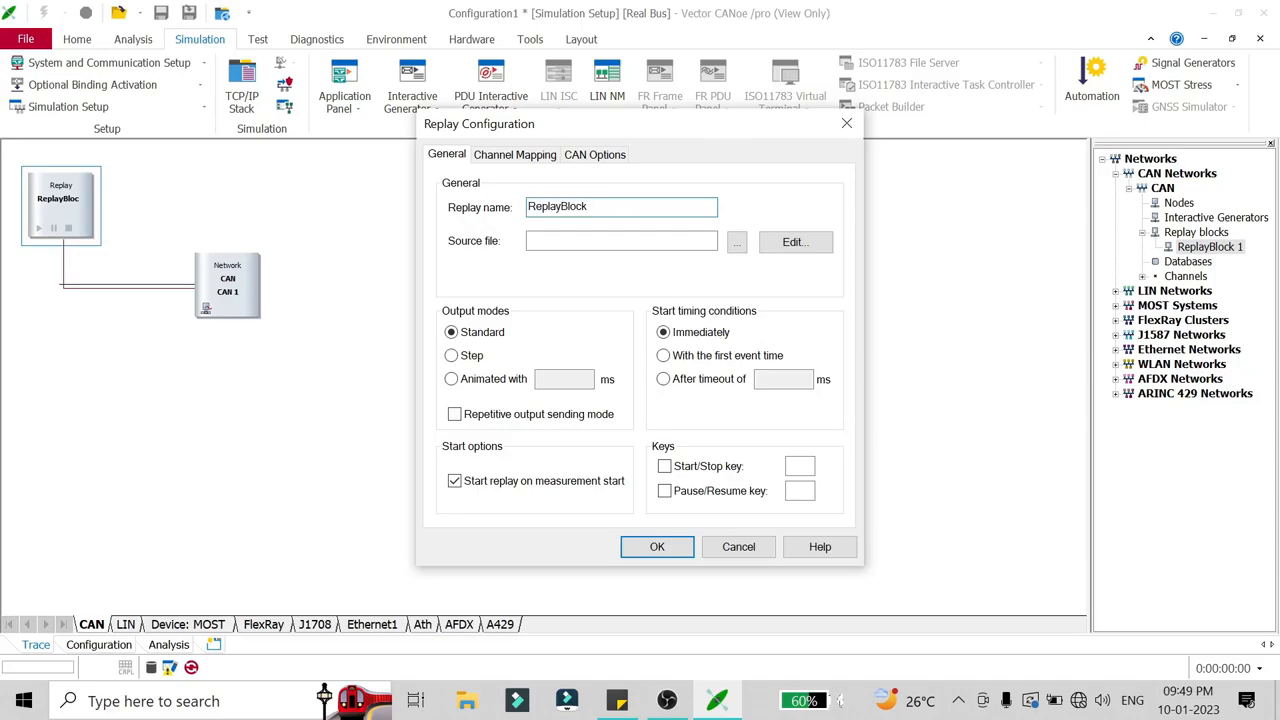
key(Backspace)
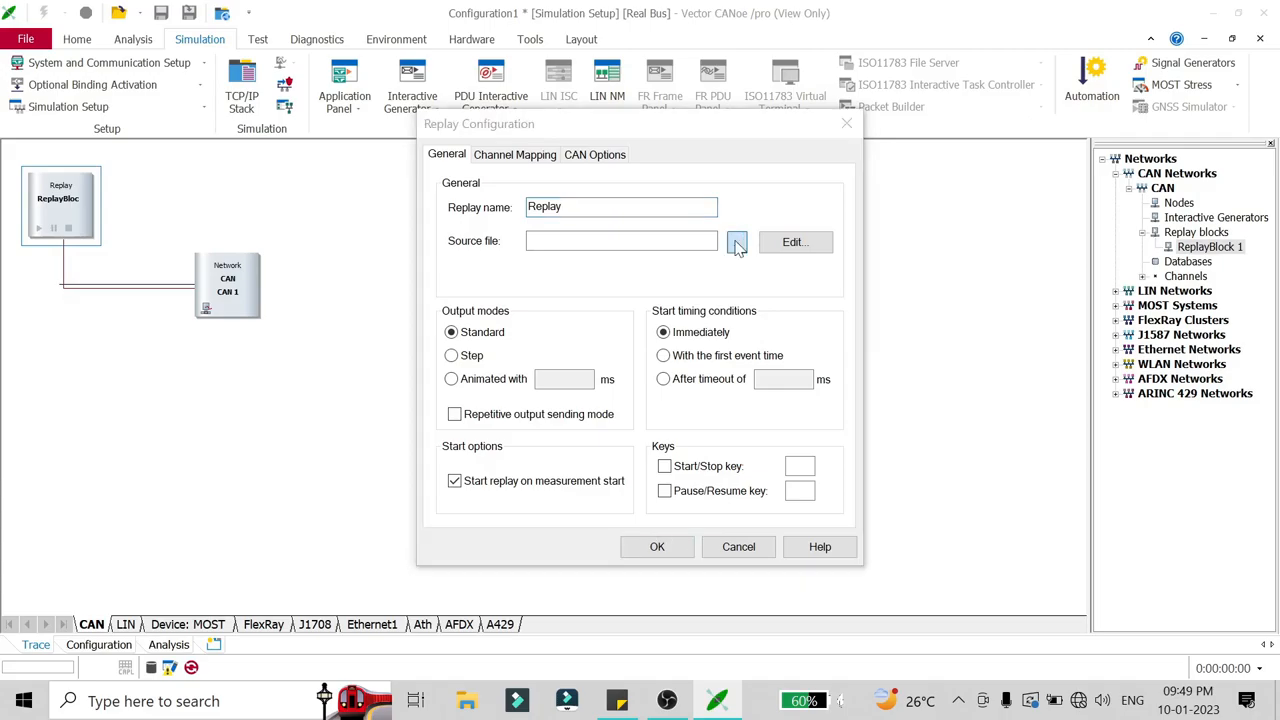
Load event.asc from the Downloads CAN files folder as the replay source file
click(737, 242)
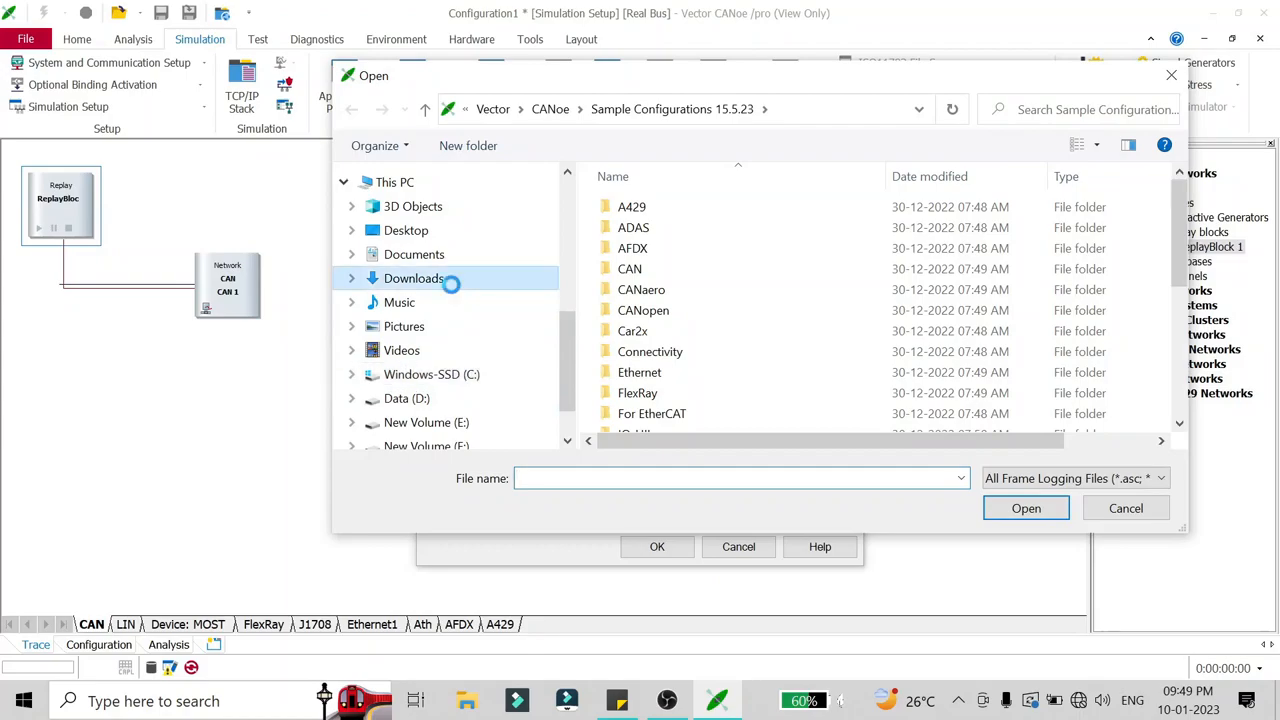
click(413, 278)
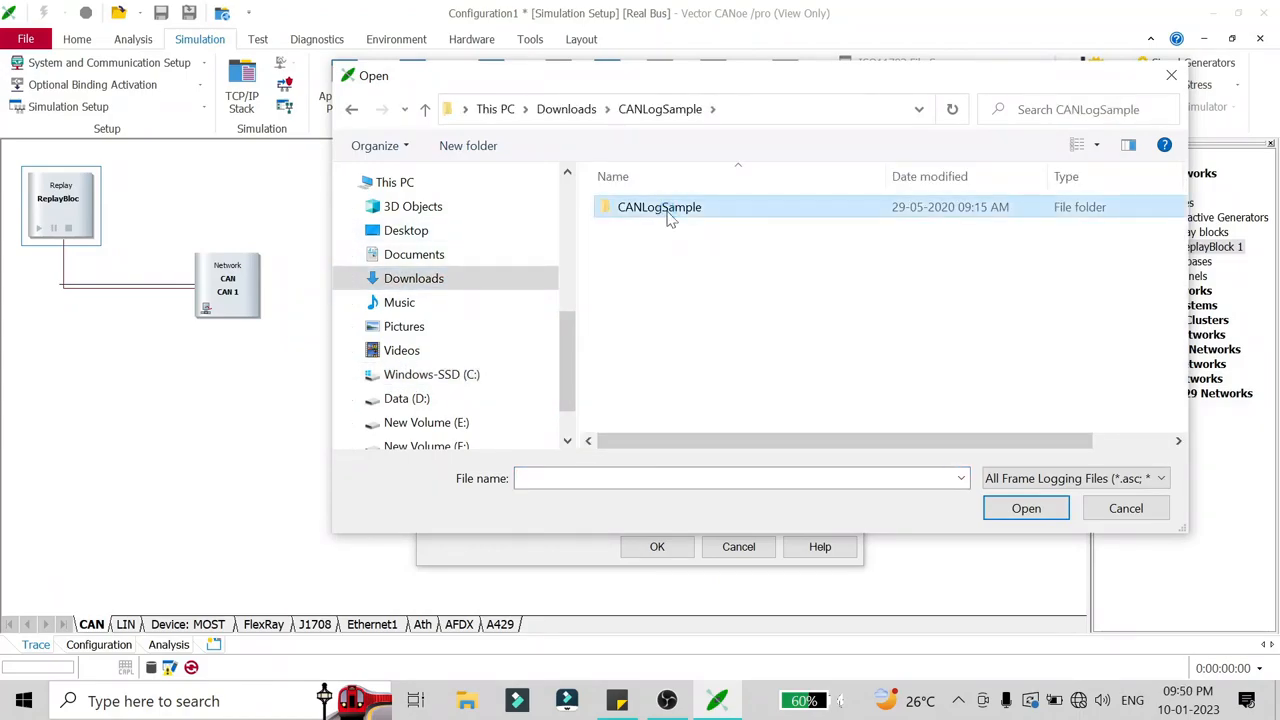
double_click(659, 207)
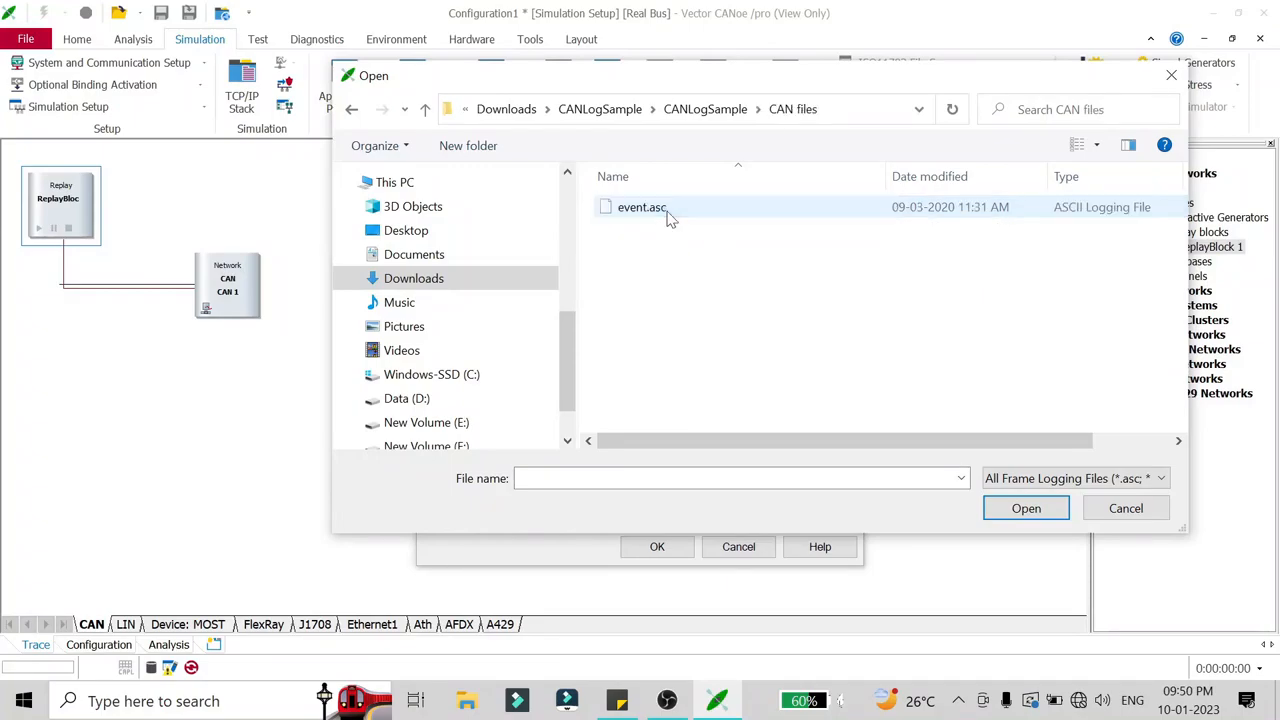
click(642, 207)
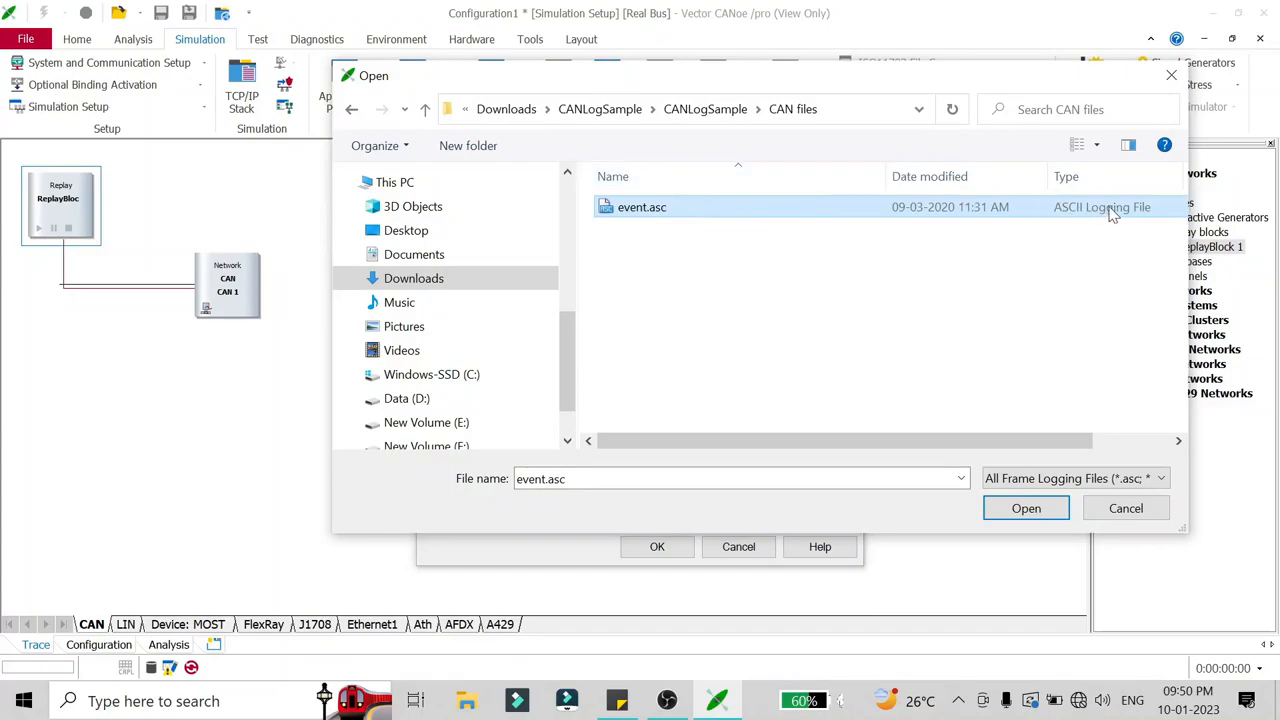
mouse_move(1113, 222)
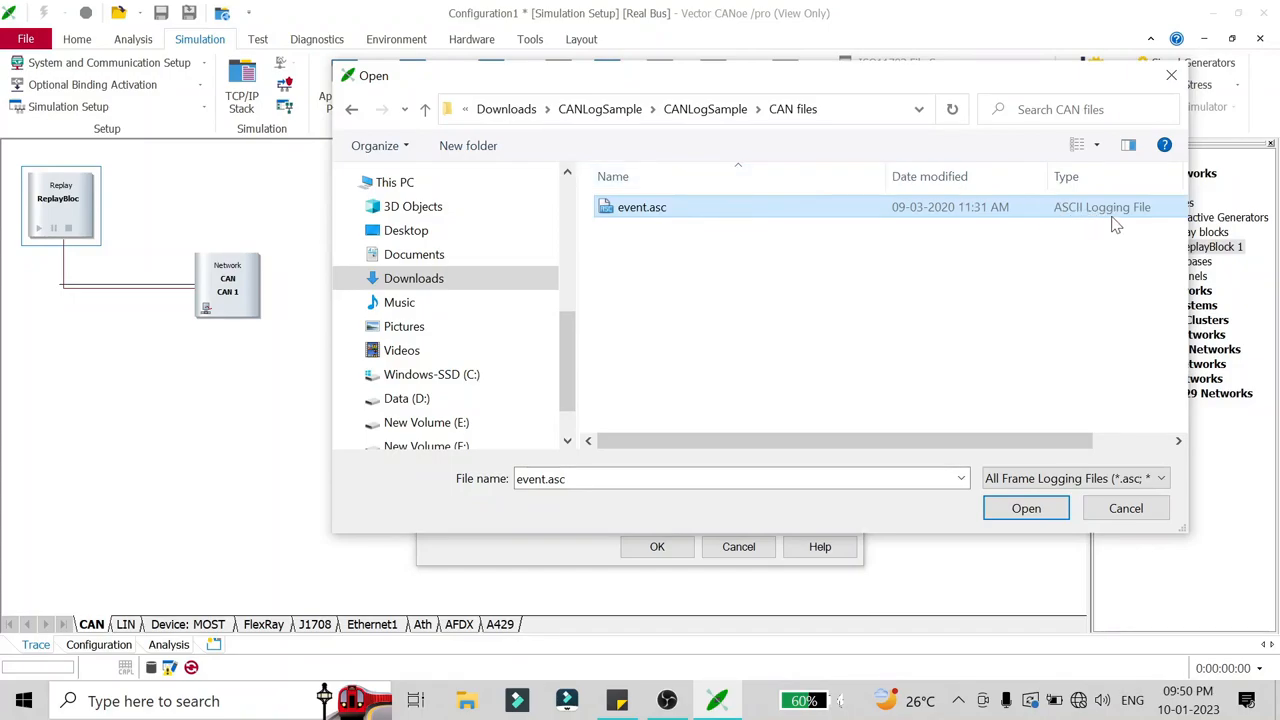
mouse_move(968, 402)
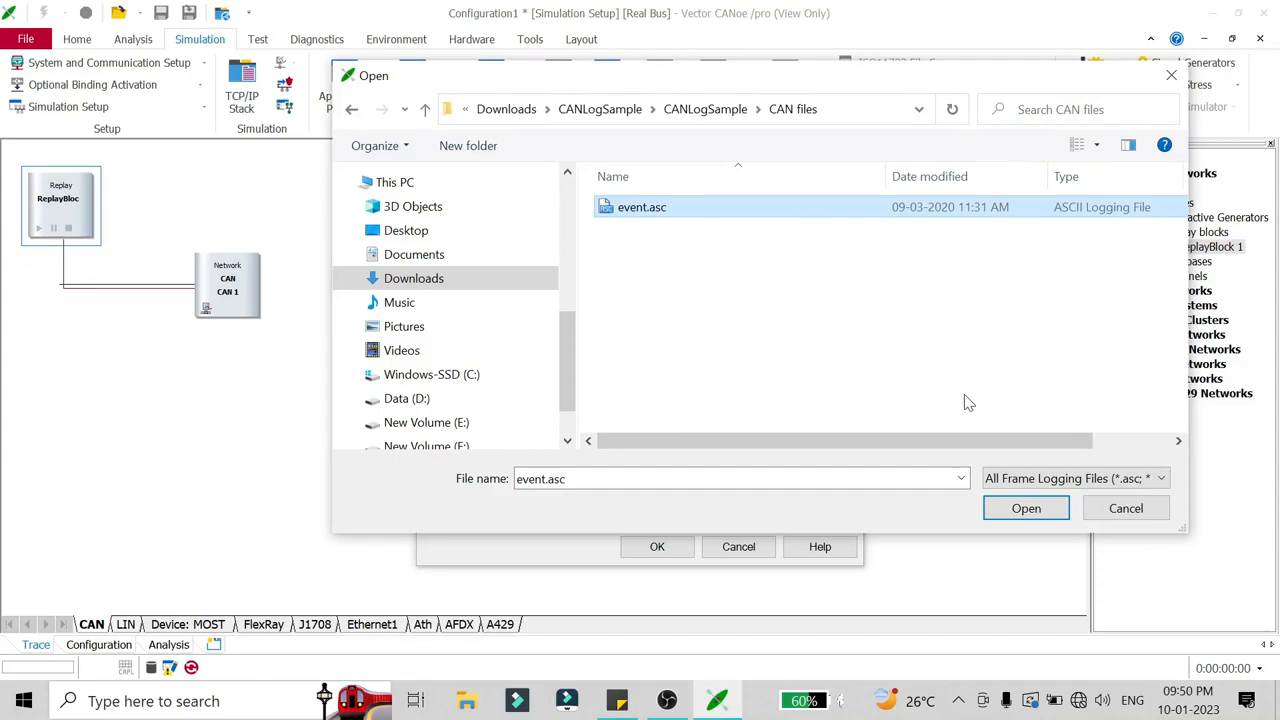
mouse_move(1065, 227)
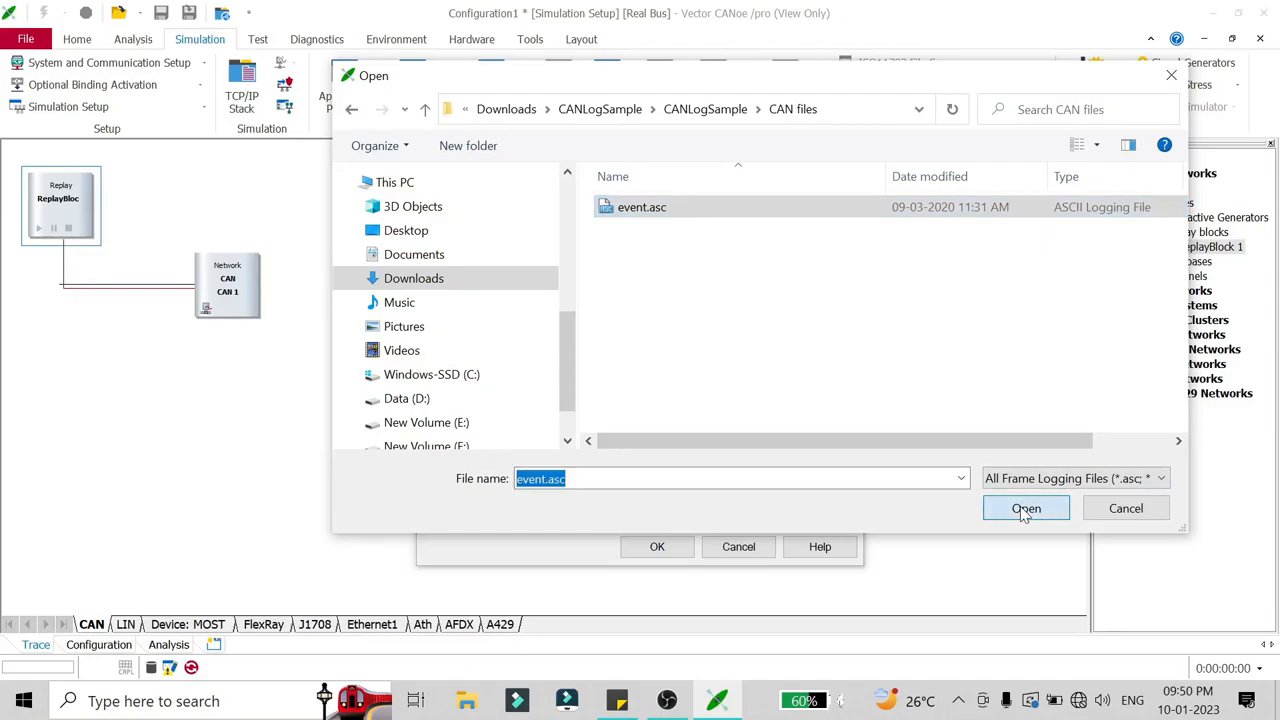
click(1026, 508)
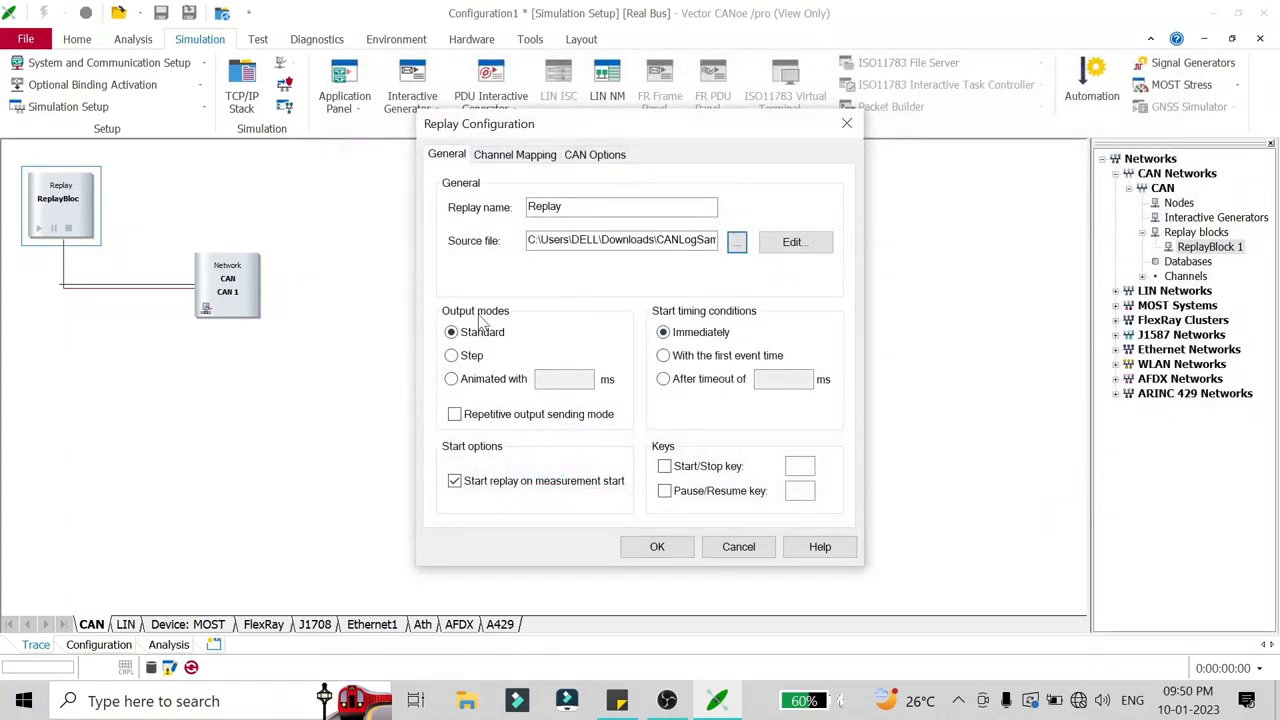
mouse_move(435, 338)
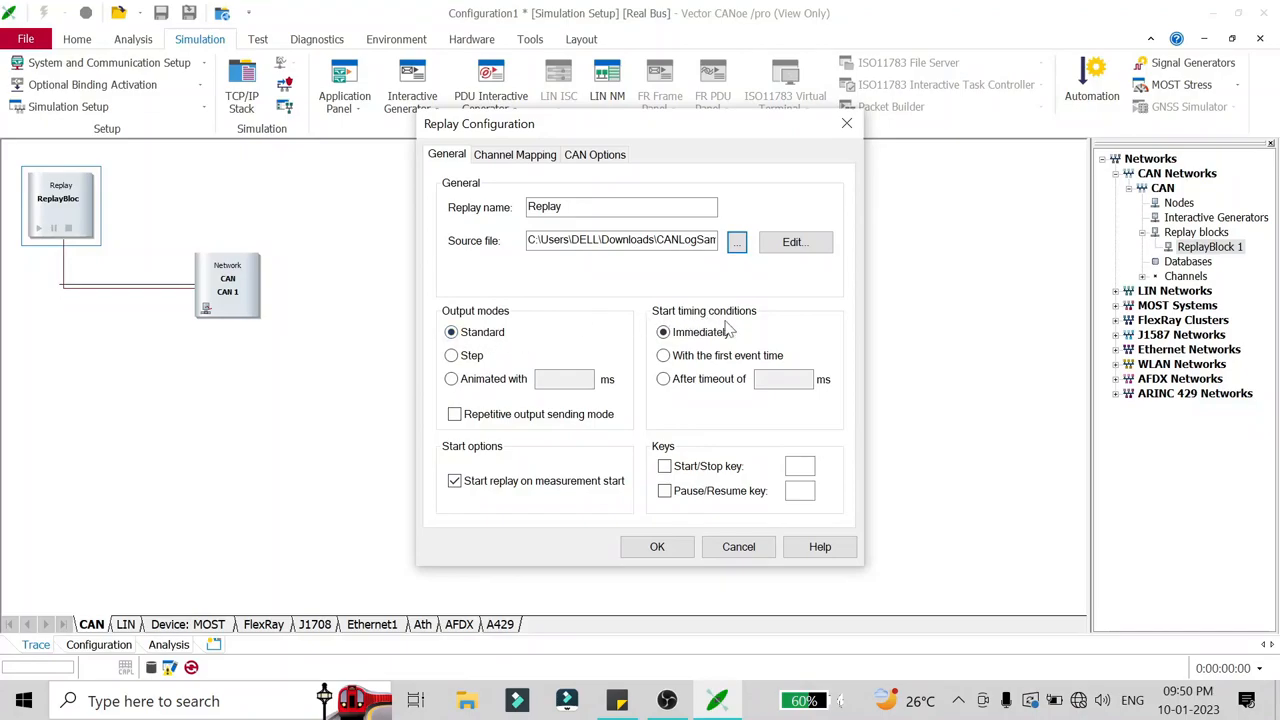
click(663, 331)
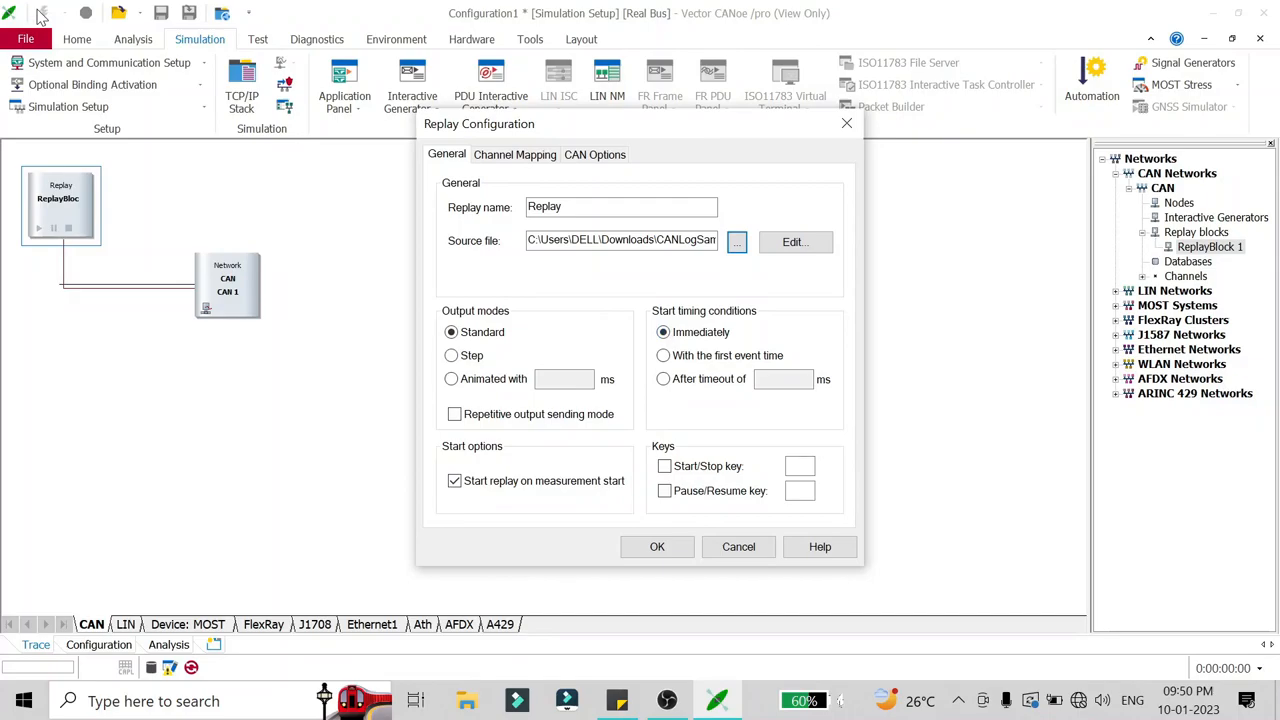
mouse_move(188, 98)
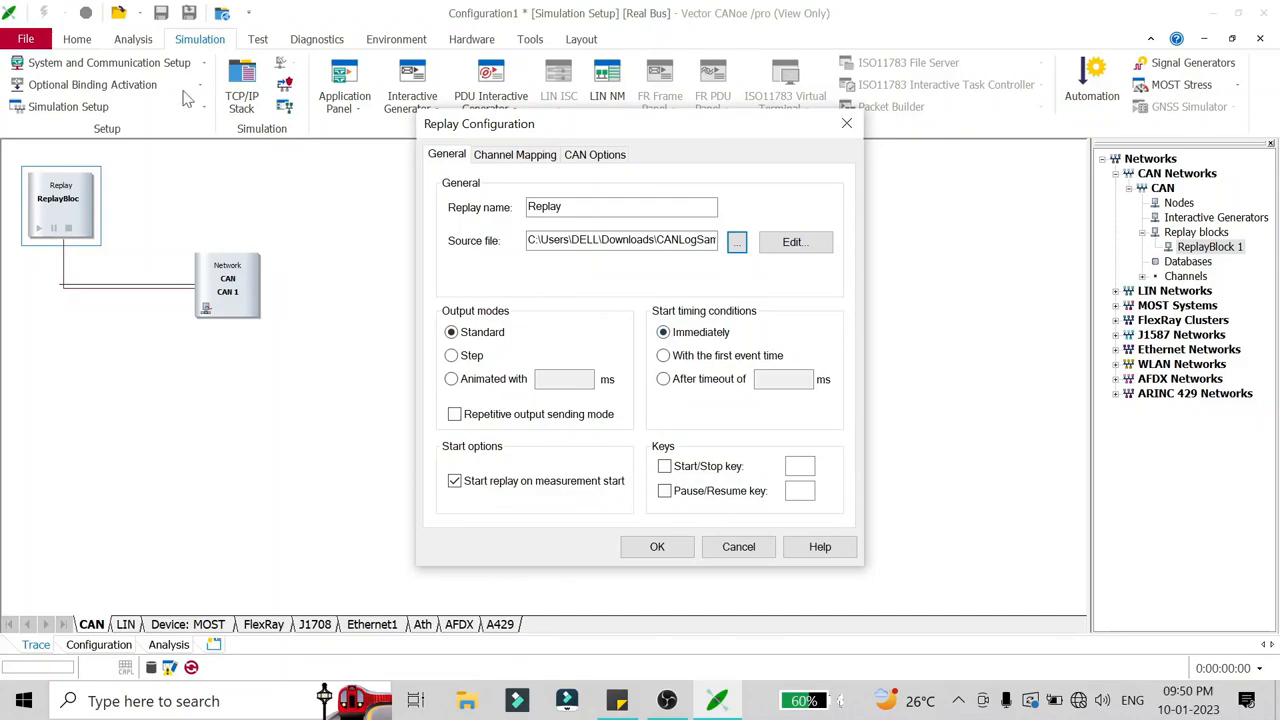
mouse_move(655, 353)
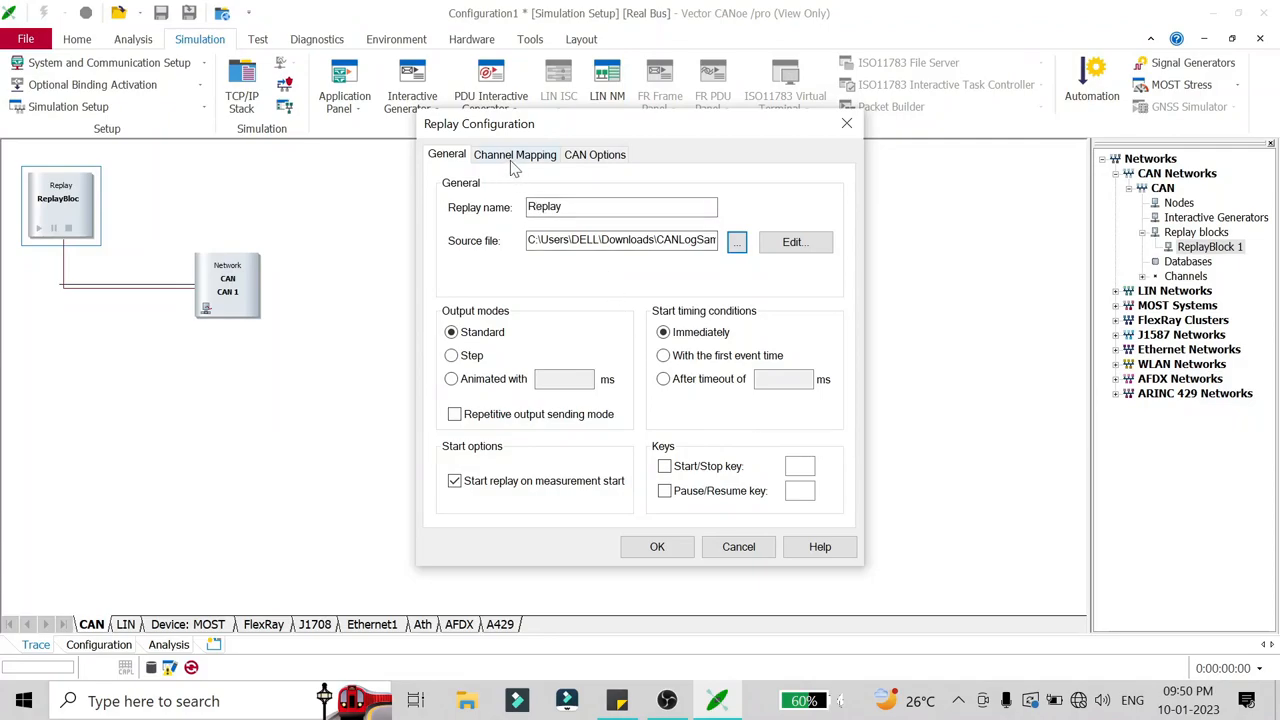
View the Channel Mapping tab showing CAN 1 mapped to CAN 1
click(515, 154)
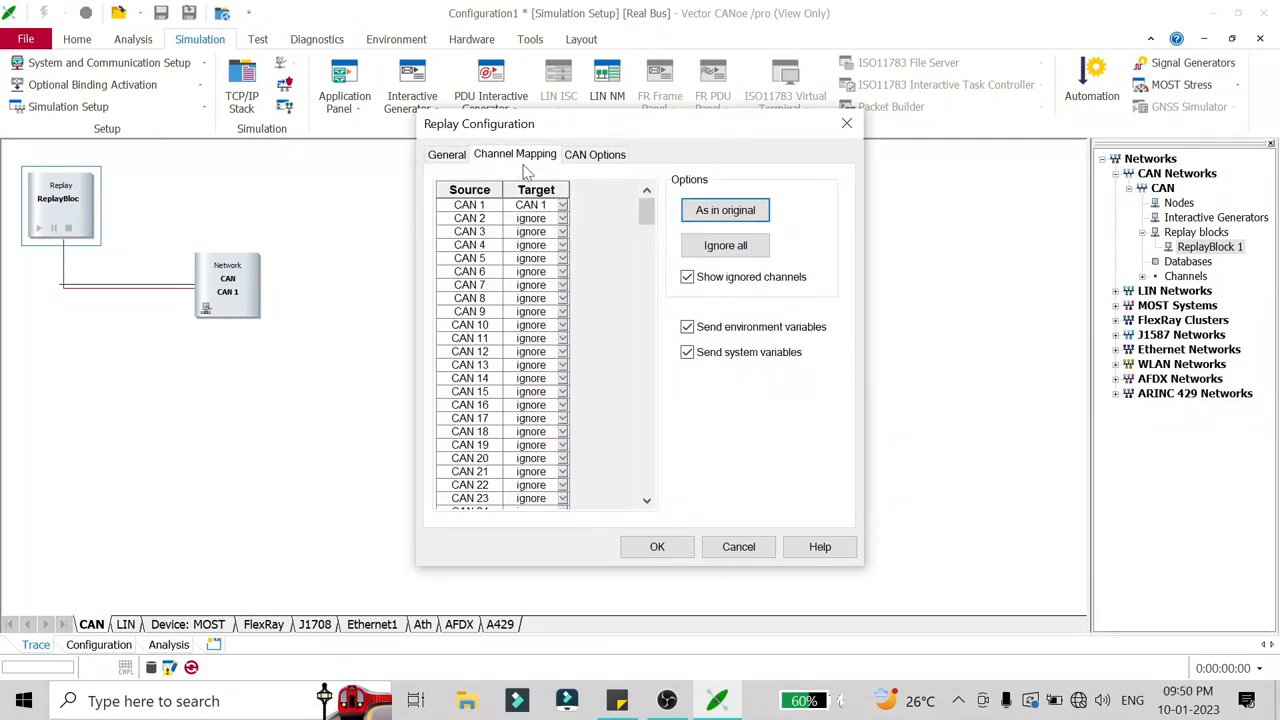
mouse_move(490, 210)
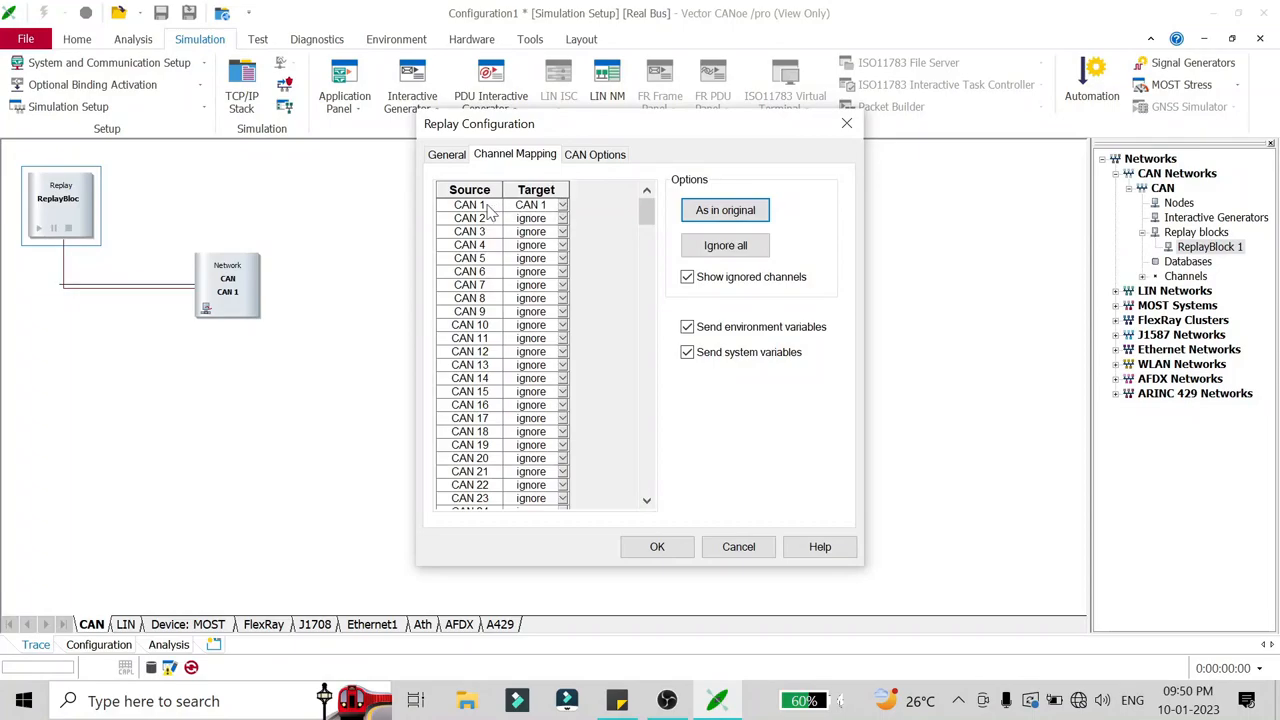
mouse_move(490, 213)
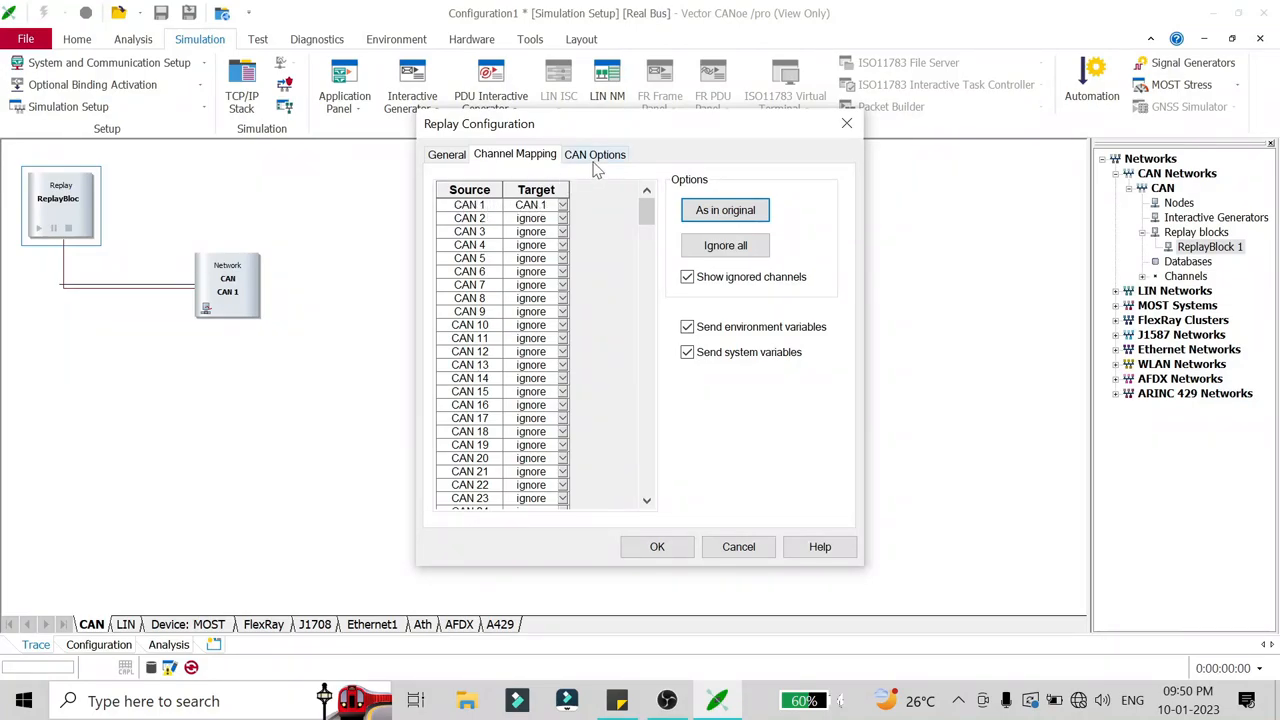
Review the CAN Options with Tx and Rx messages sent, then return to General
click(595, 154)
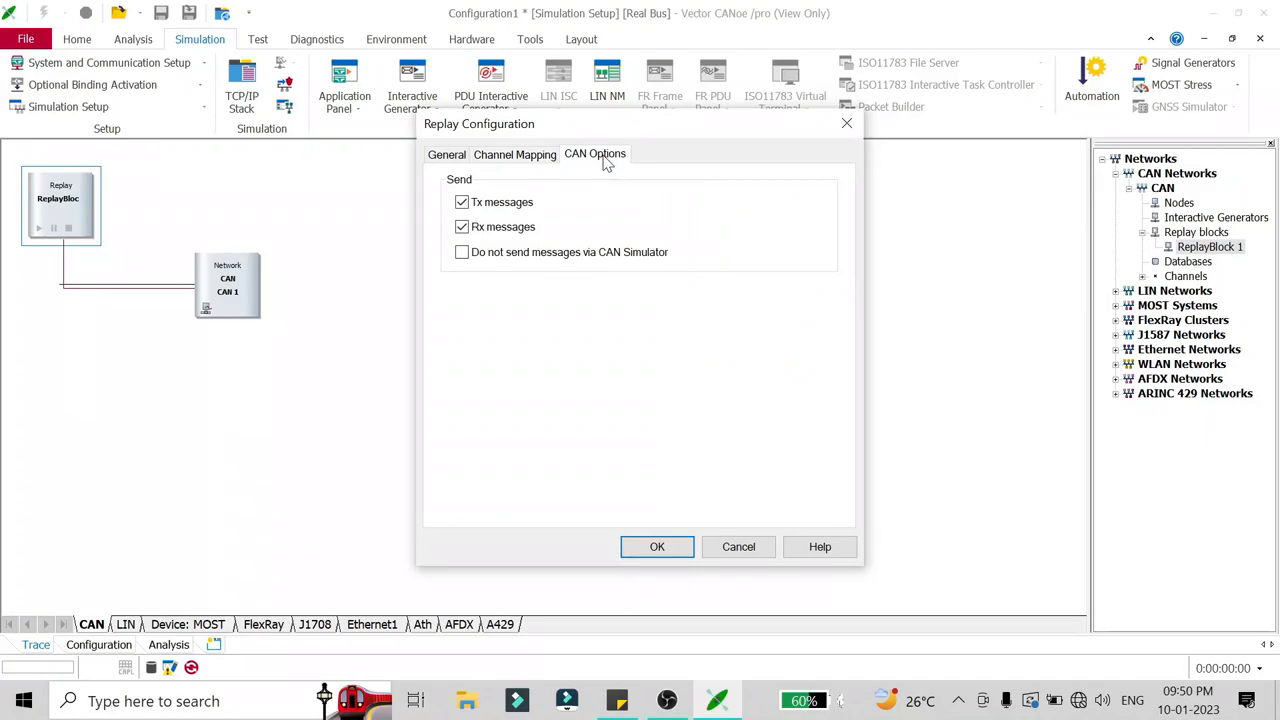
mouse_move(428, 242)
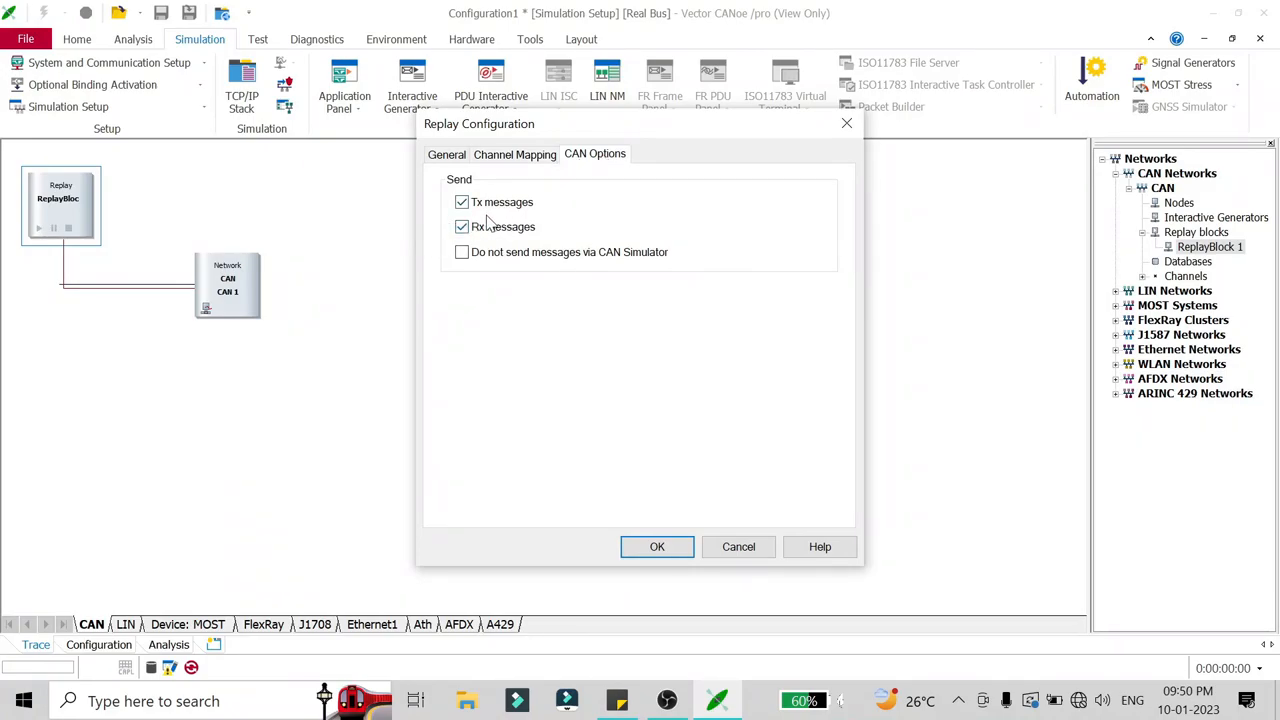
click(462, 226)
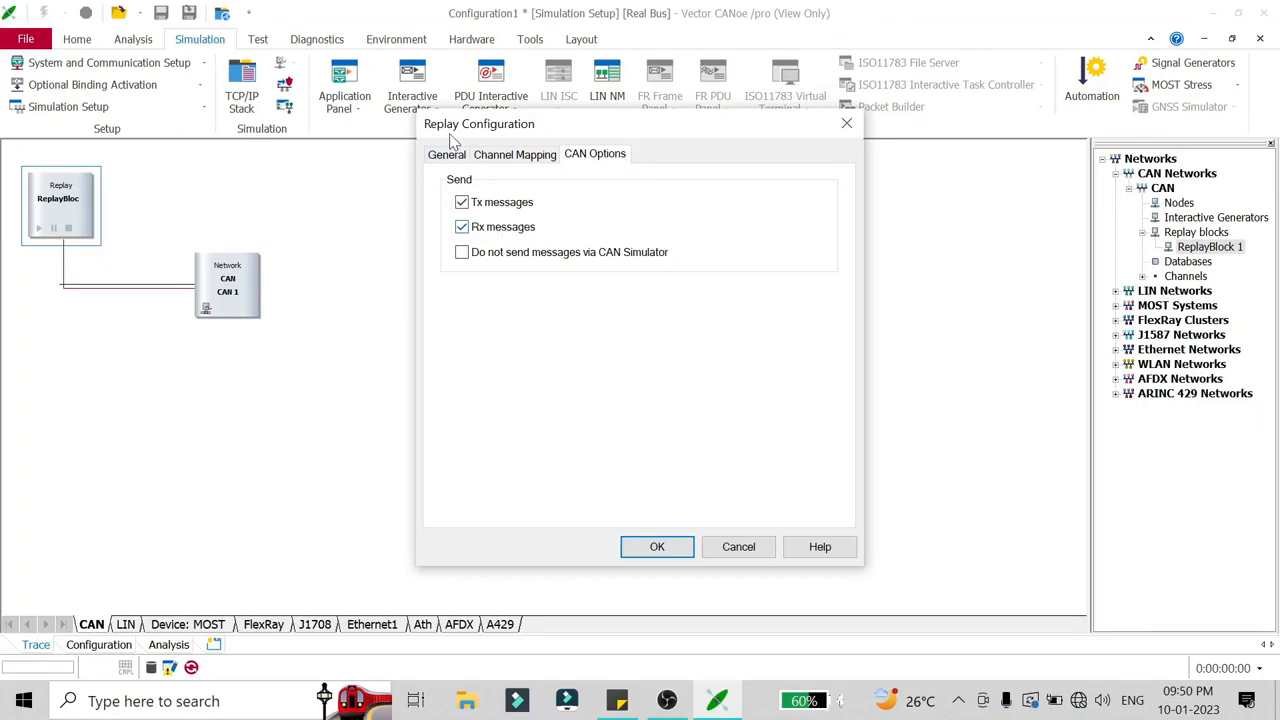
click(446, 154)
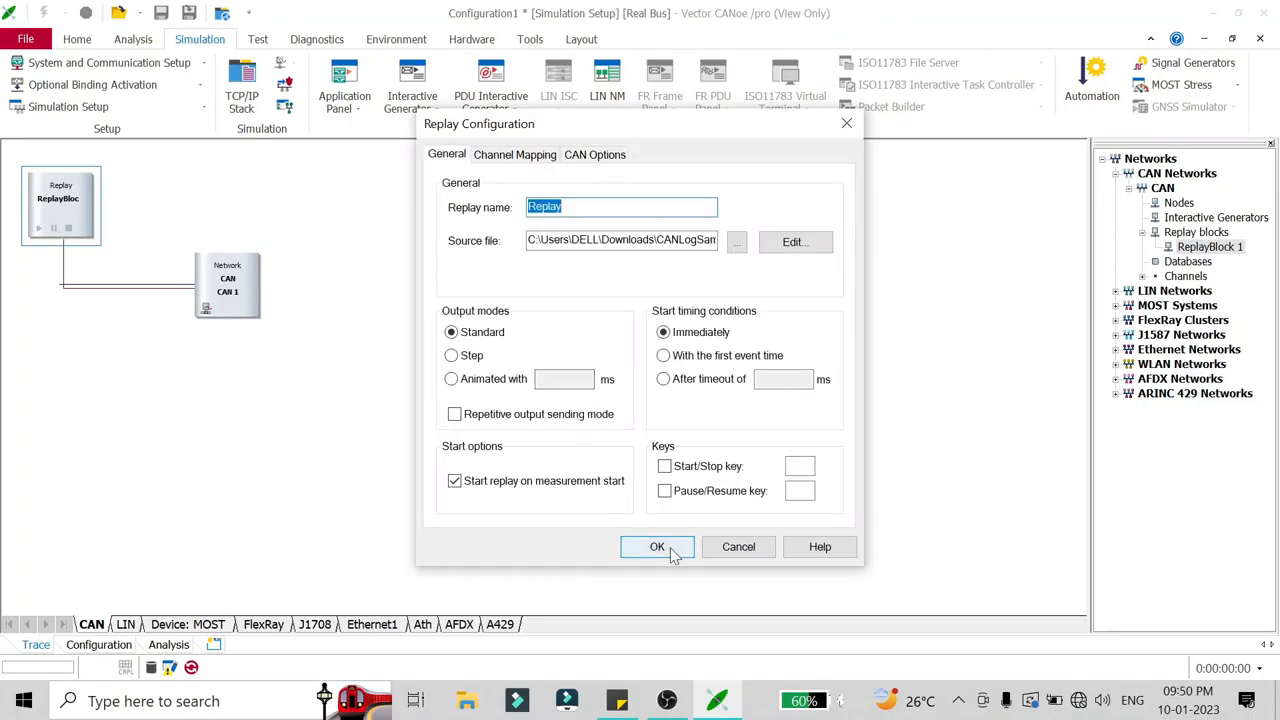
Confirm the Replay Configuration with OK, keeping Replay playing event.asc on CAN 1
click(657, 546)
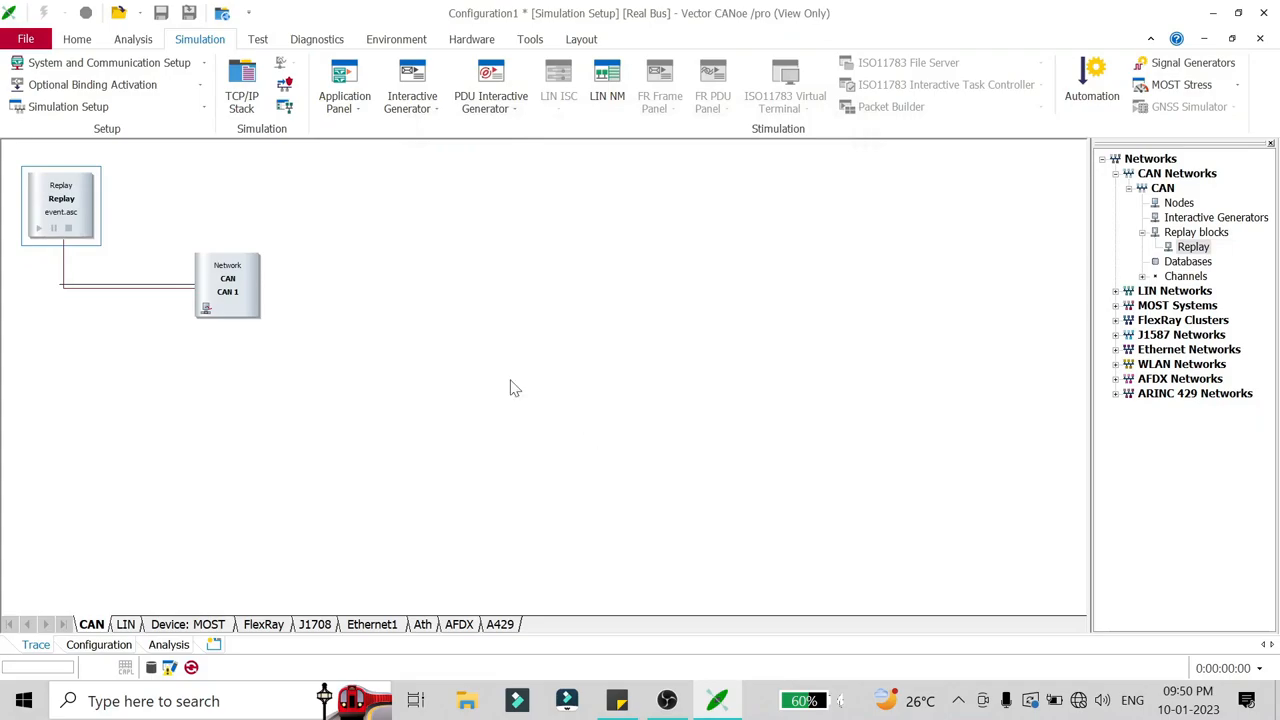
mouse_move(60, 205)
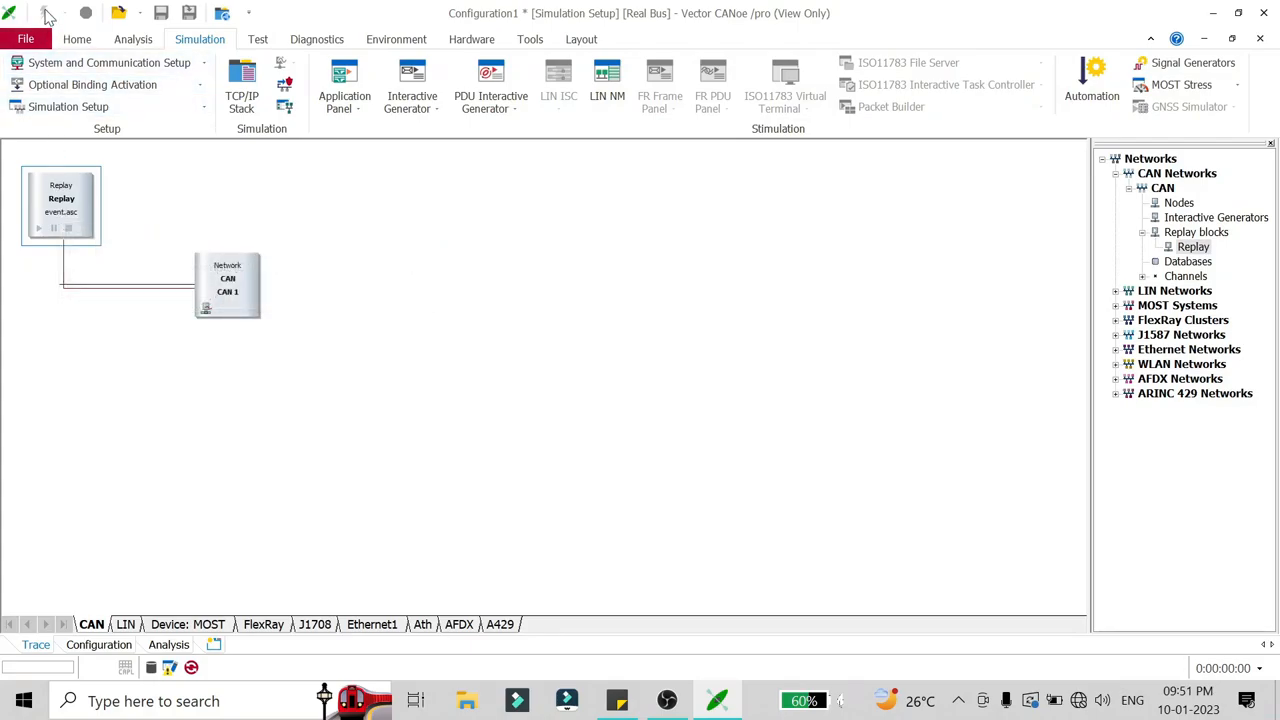
mouse_move(43, 12)
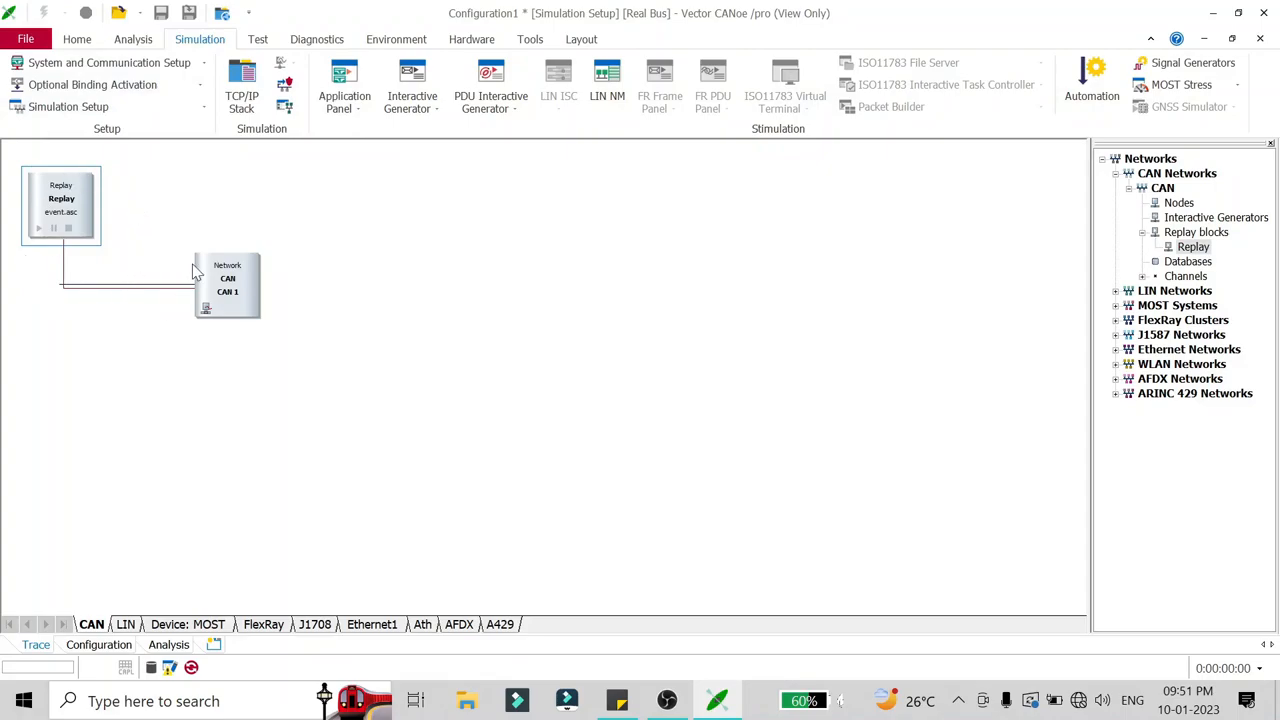
mouse_move(197, 245)
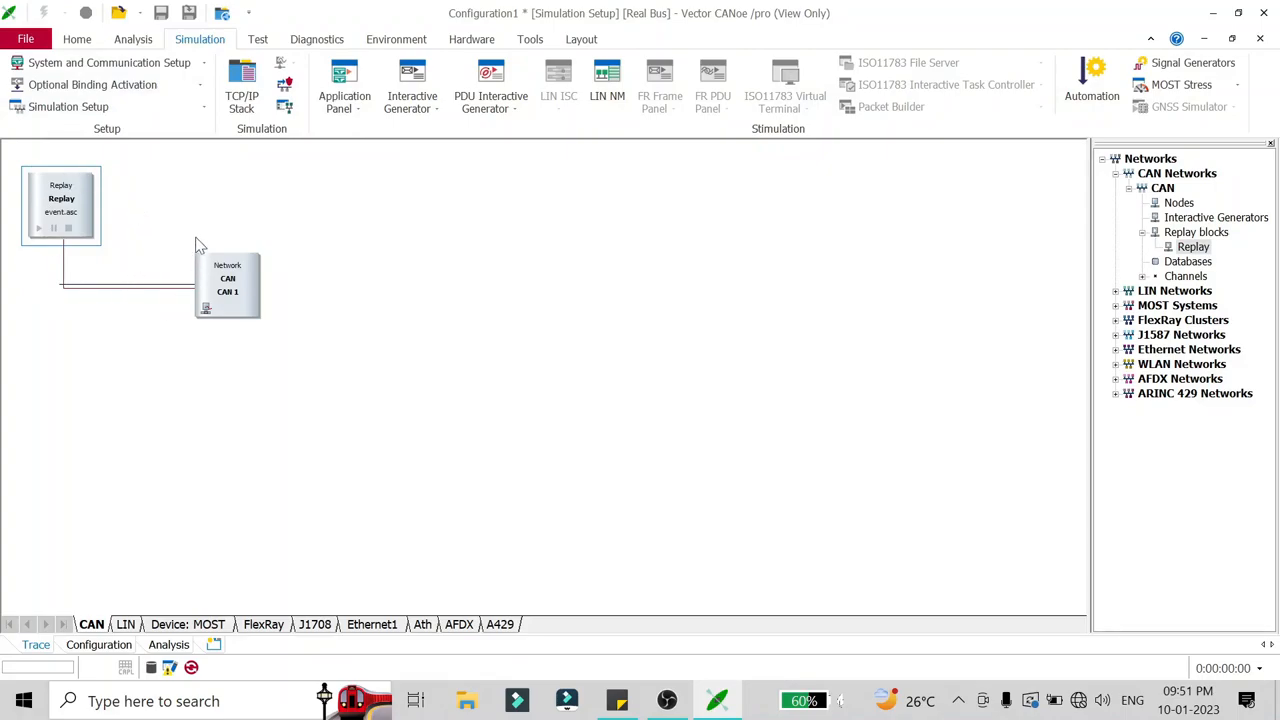
mouse_move(293, 299)
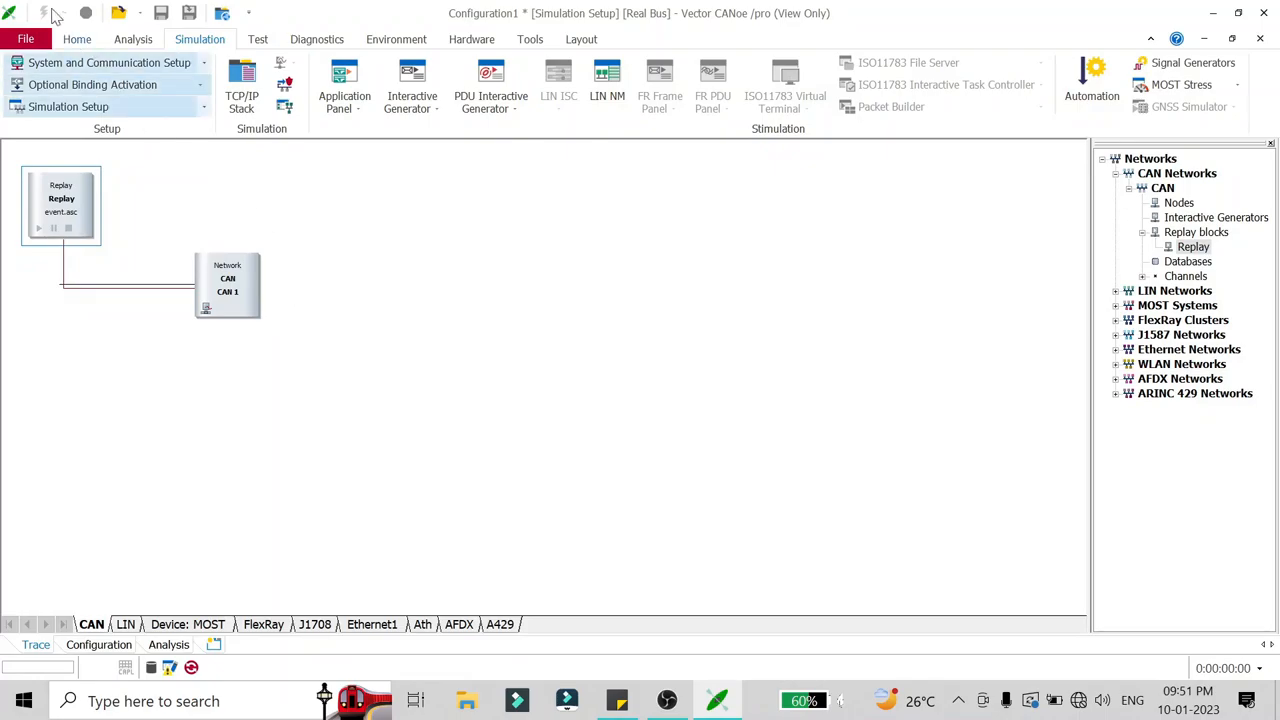
mouse_move(45, 13)
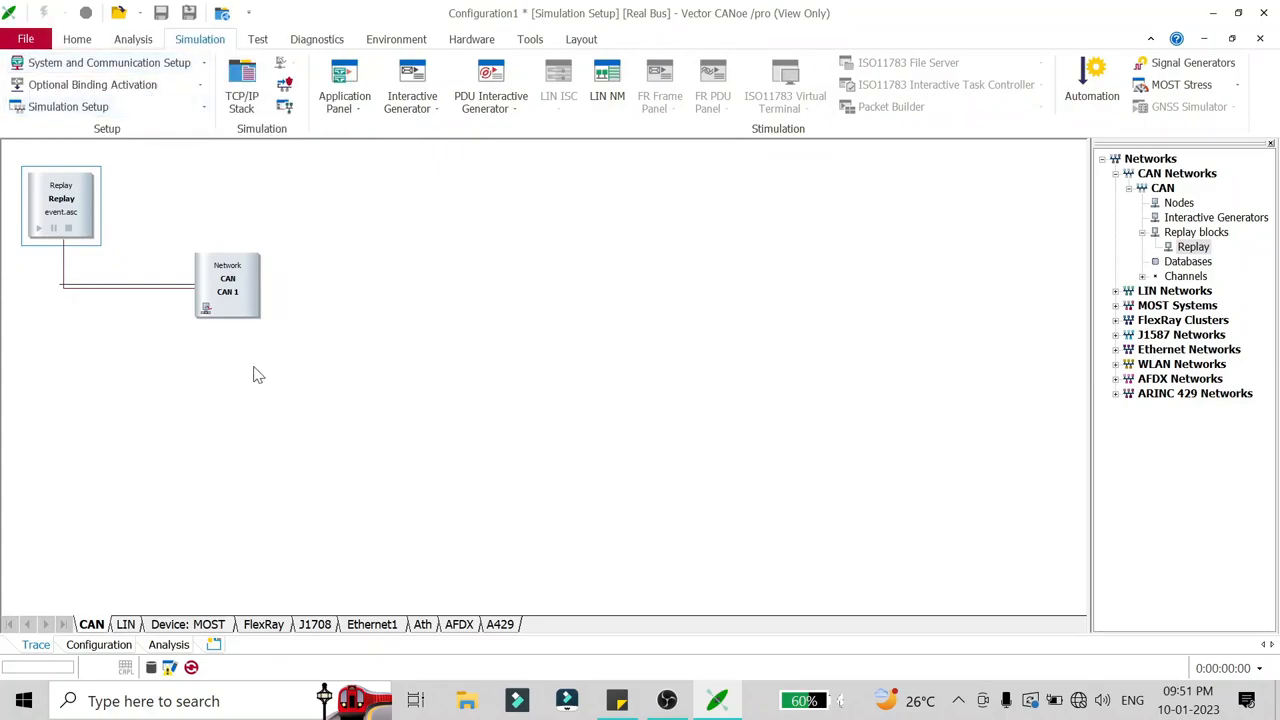
mouse_move(207, 212)
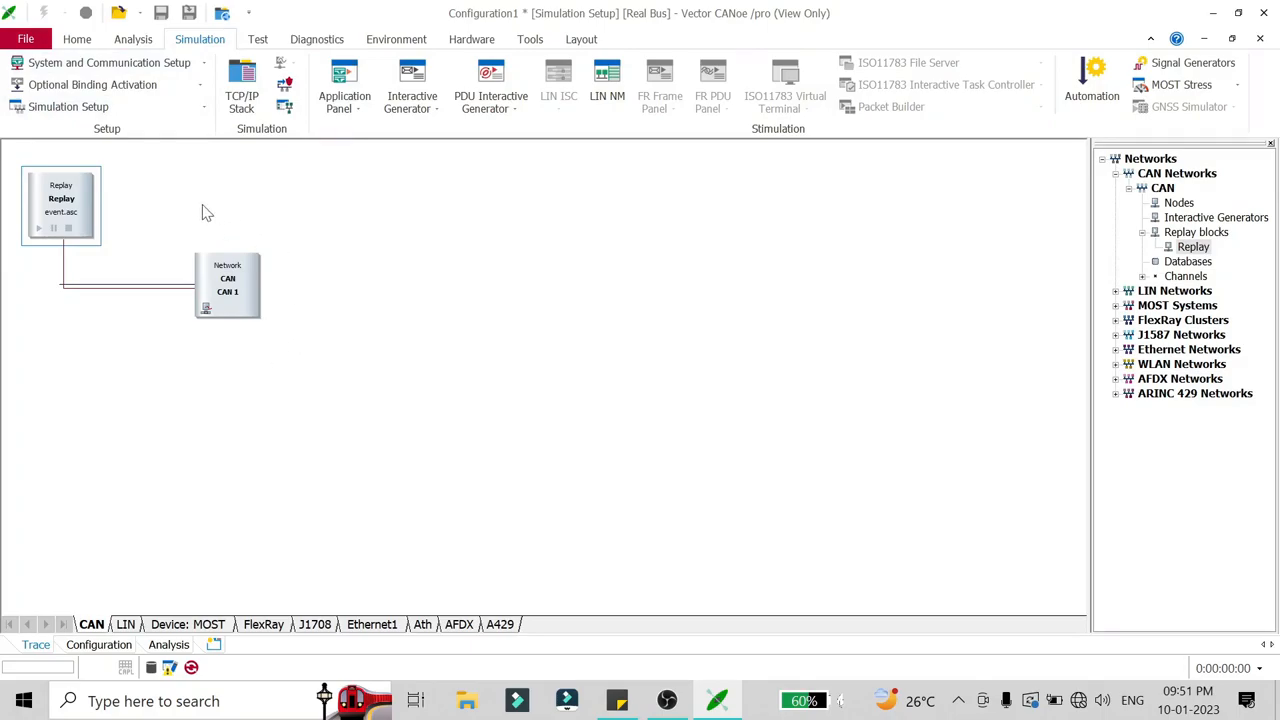
mouse_move(158, 219)
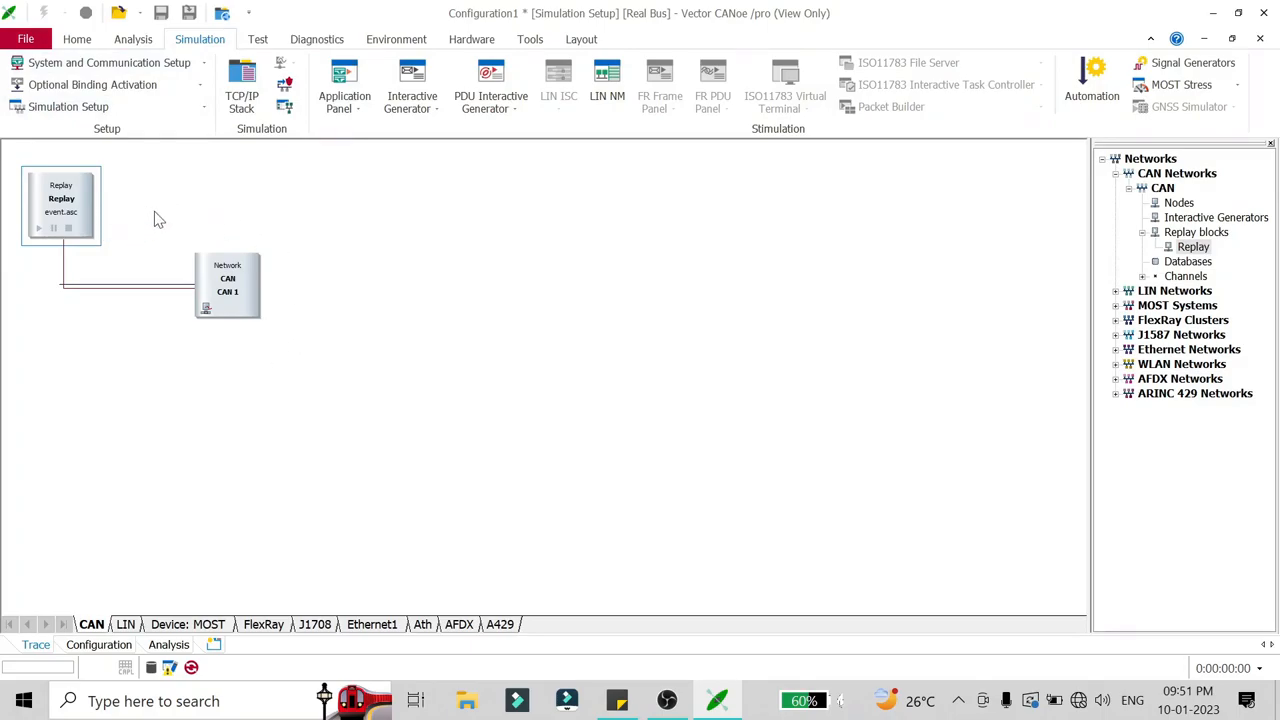
mouse_move(142, 242)
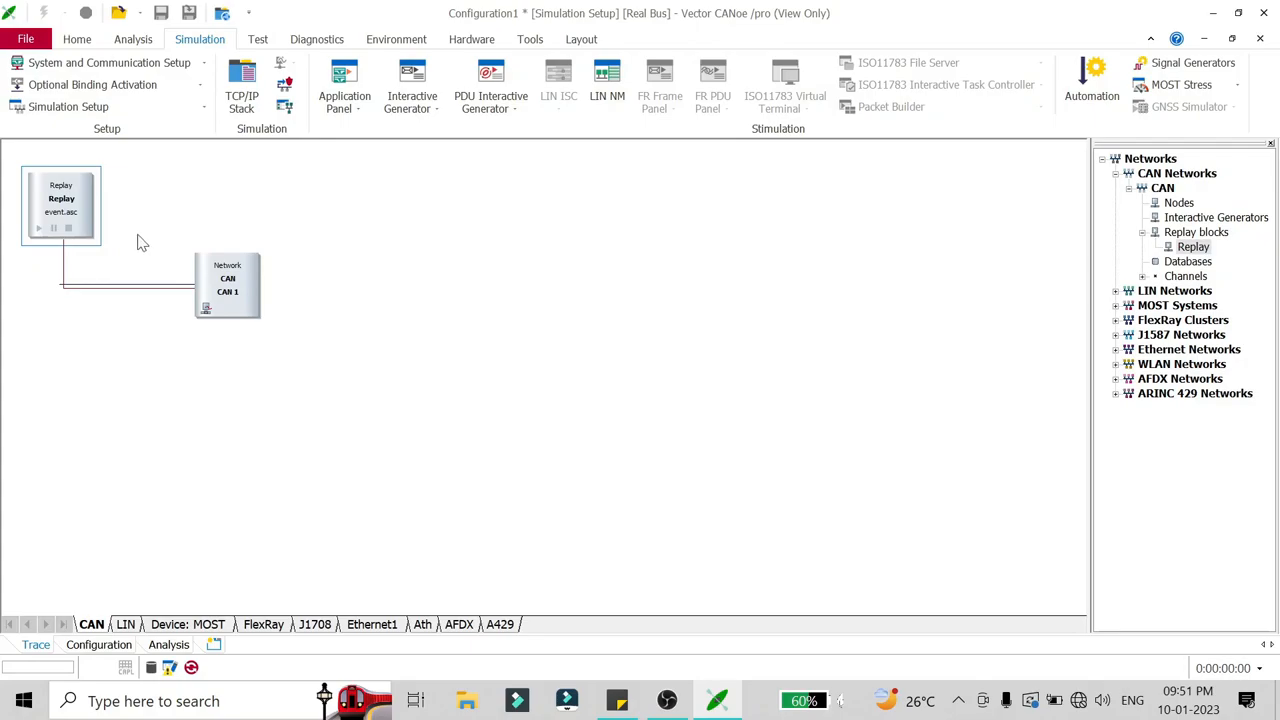
mouse_move(336, 374)
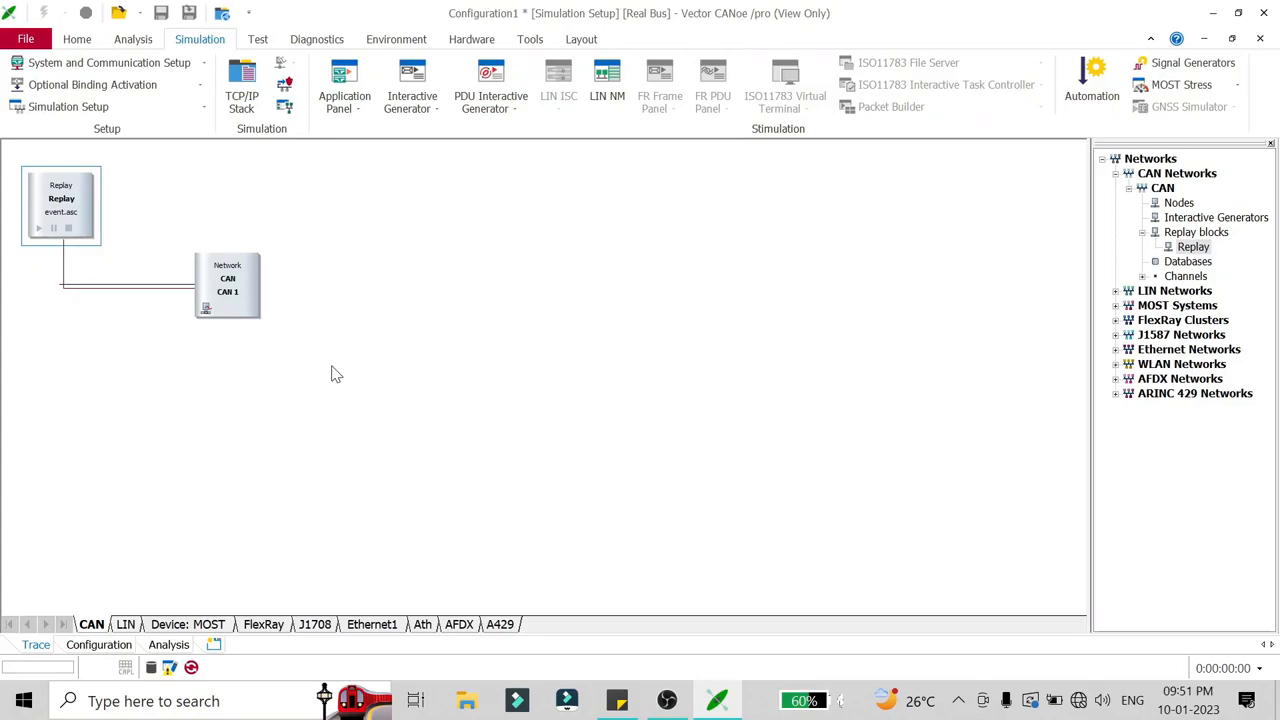
mouse_move(320, 338)
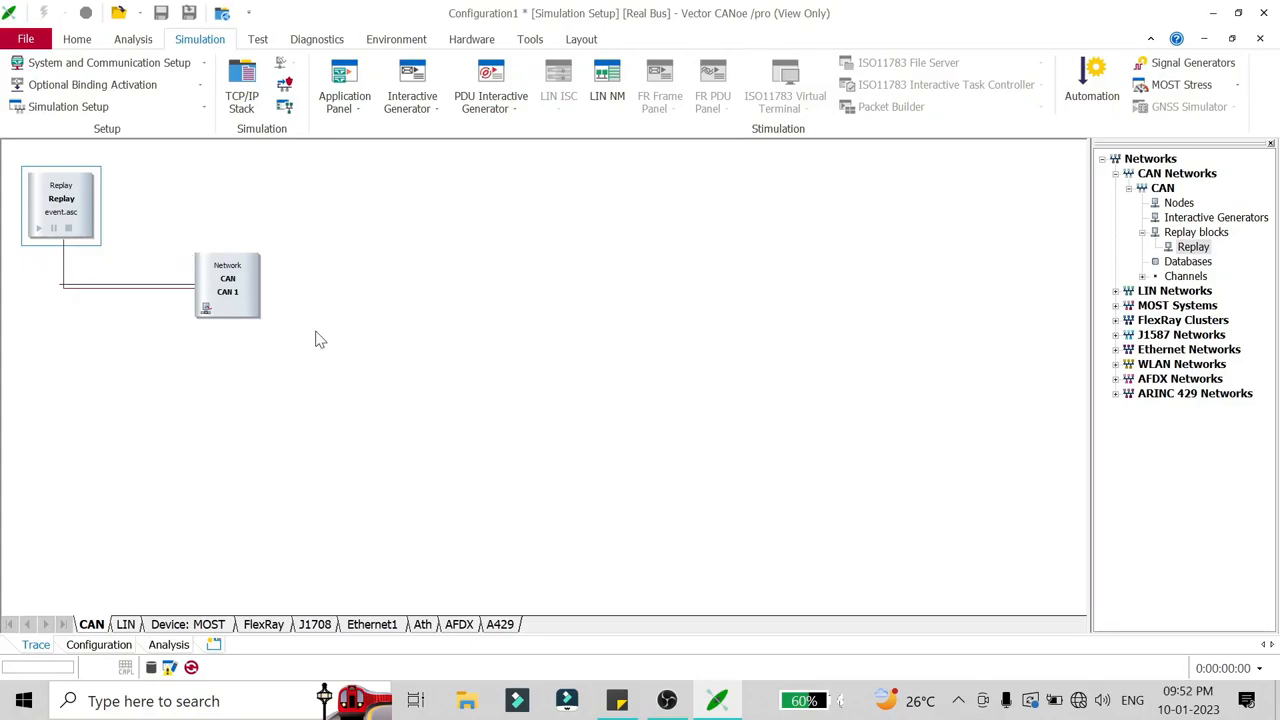